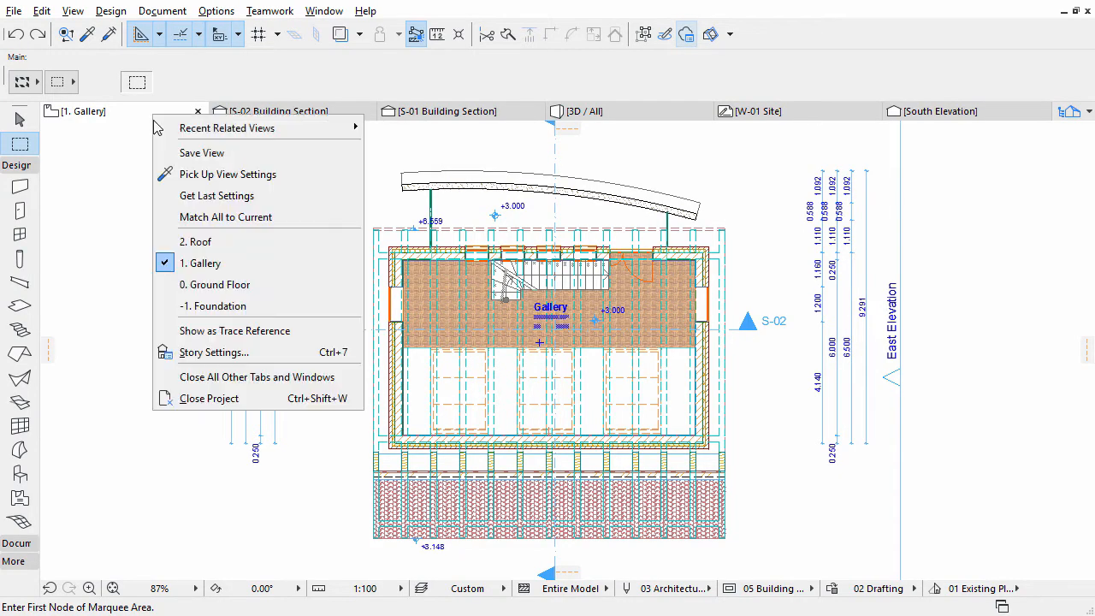
mouse_move(215, 284)
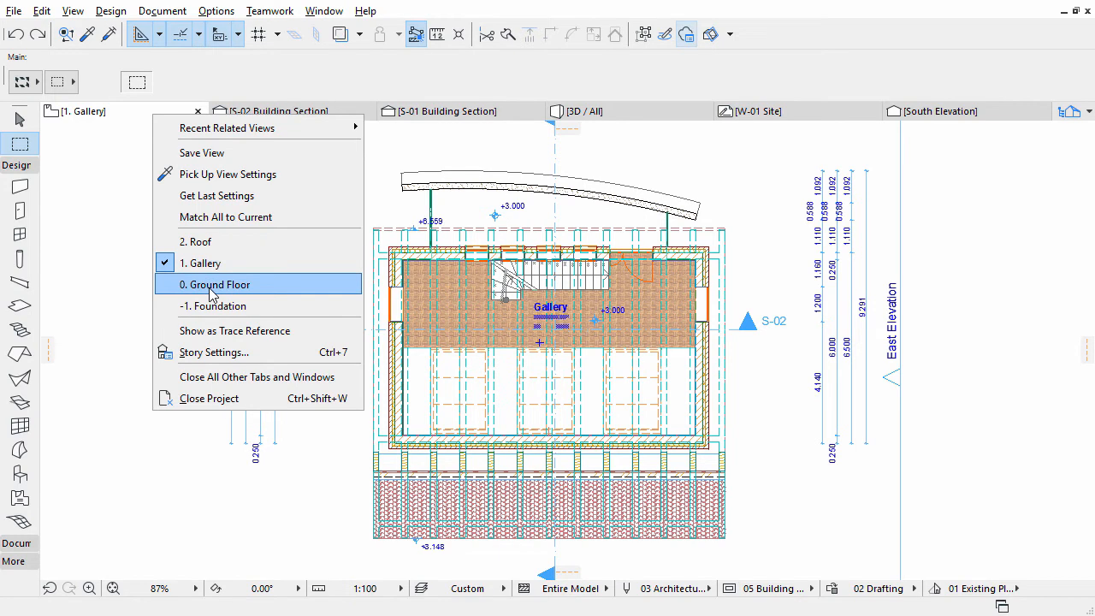
- Show the 0. Ground Floor story and activate the Object tool
click(214, 284)
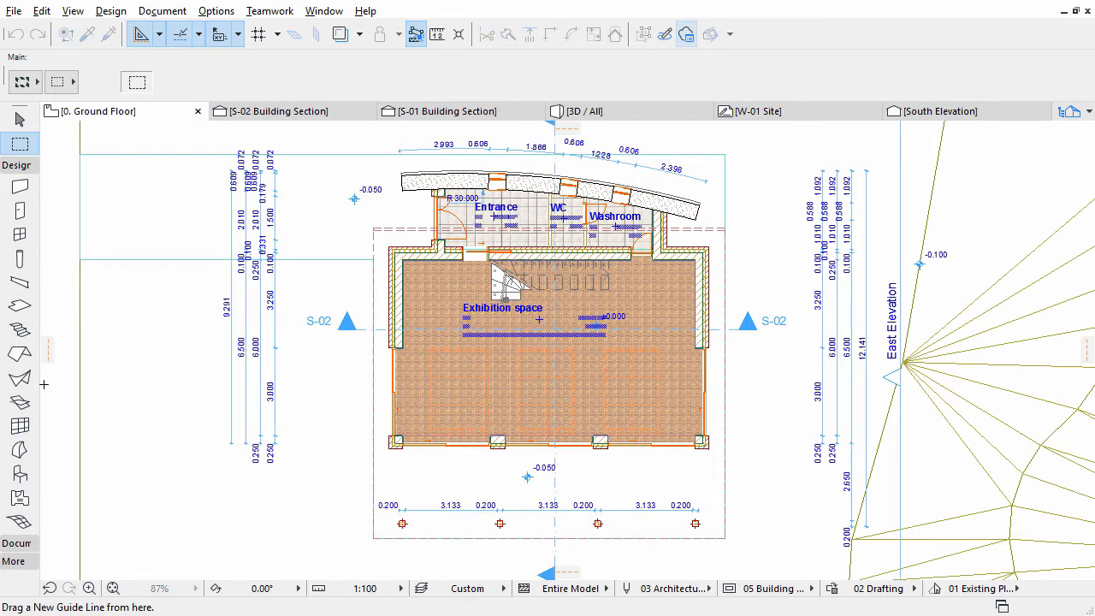
click(13, 469)
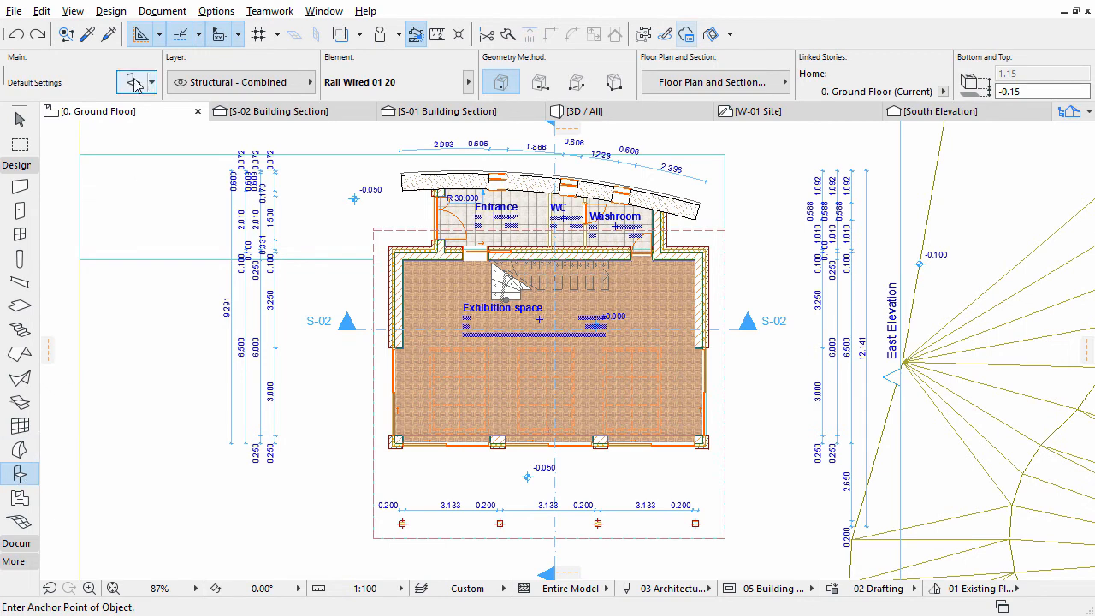
- Search the object library for 'wc', pick WC 20, and keep Home Story on Ground Floor
click(133, 81)
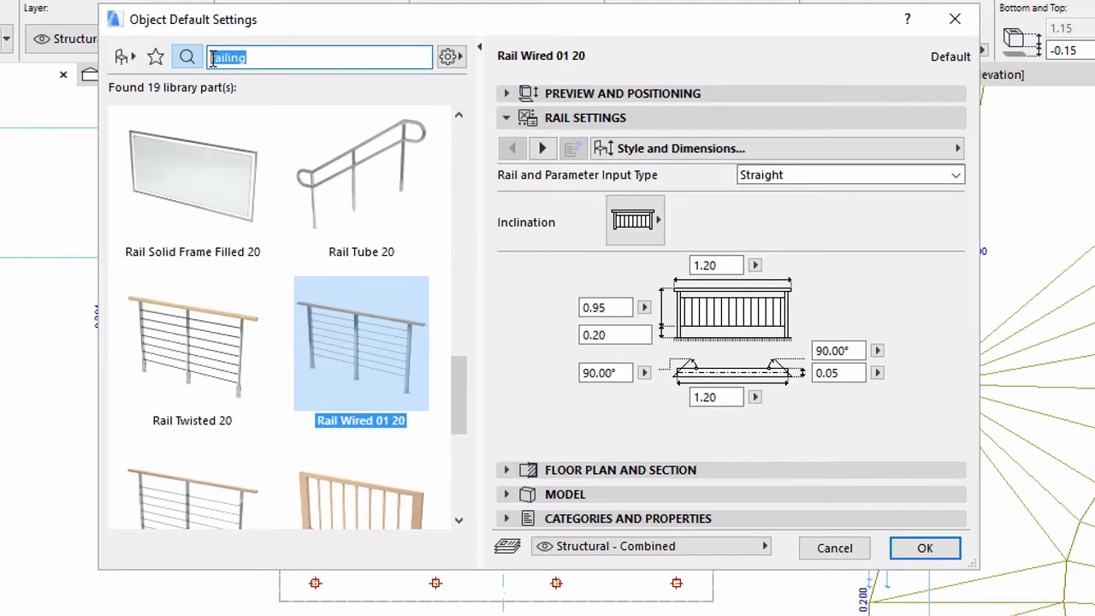
text(wc)
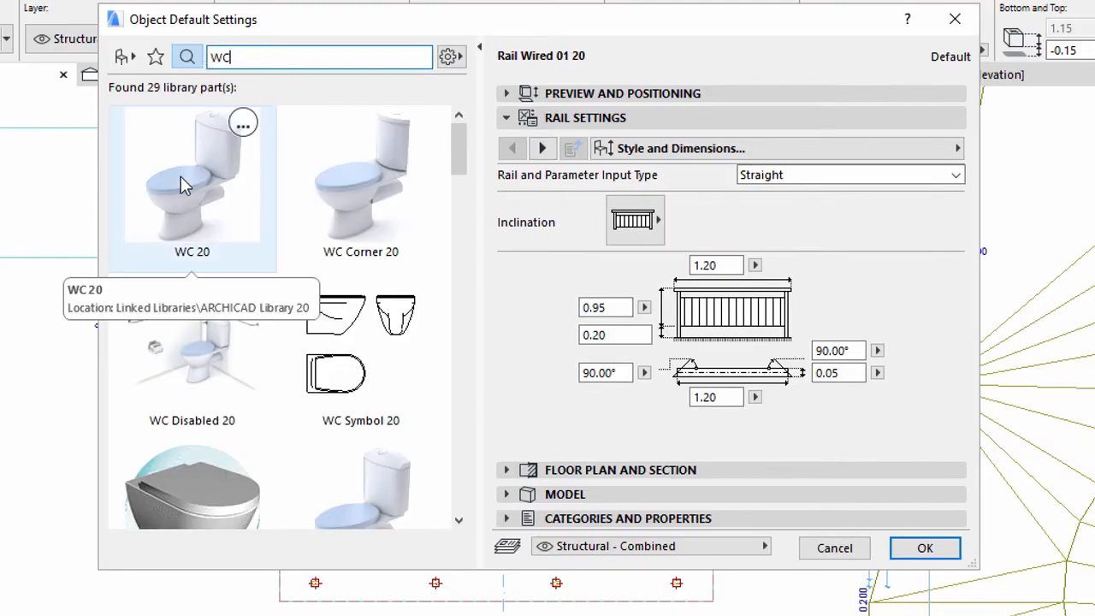
click(191, 180)
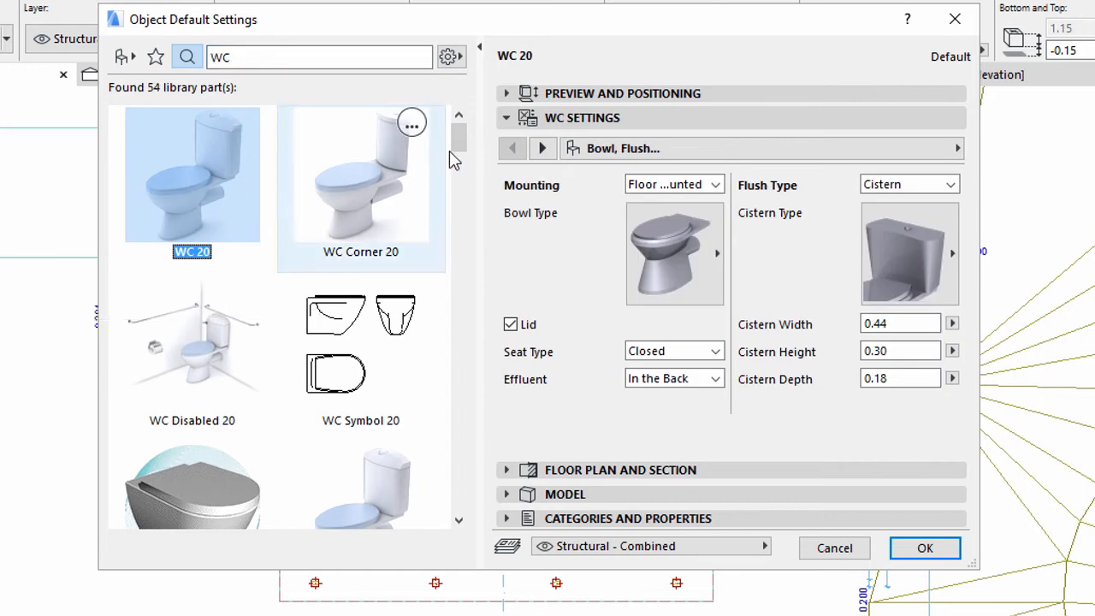
click(506, 118)
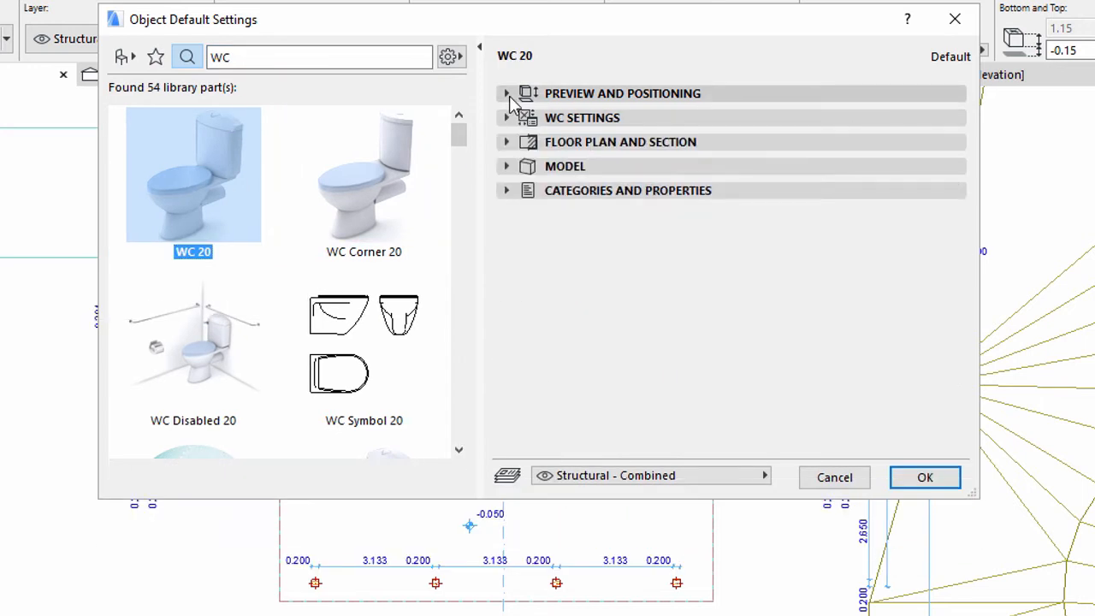
click(507, 93)
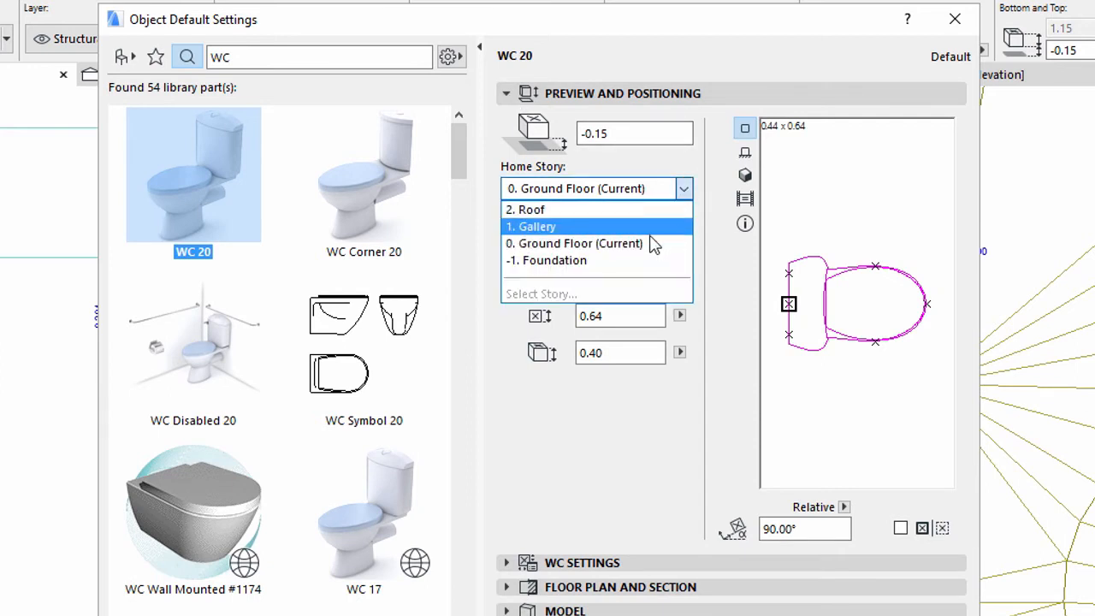
mouse_move(642, 252)
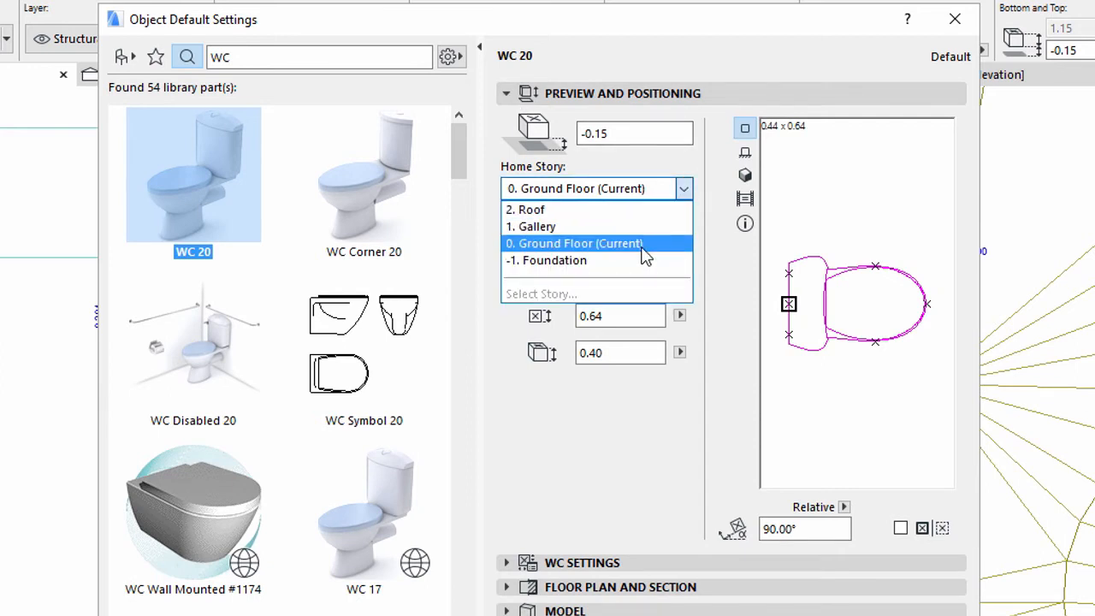
click(580, 243)
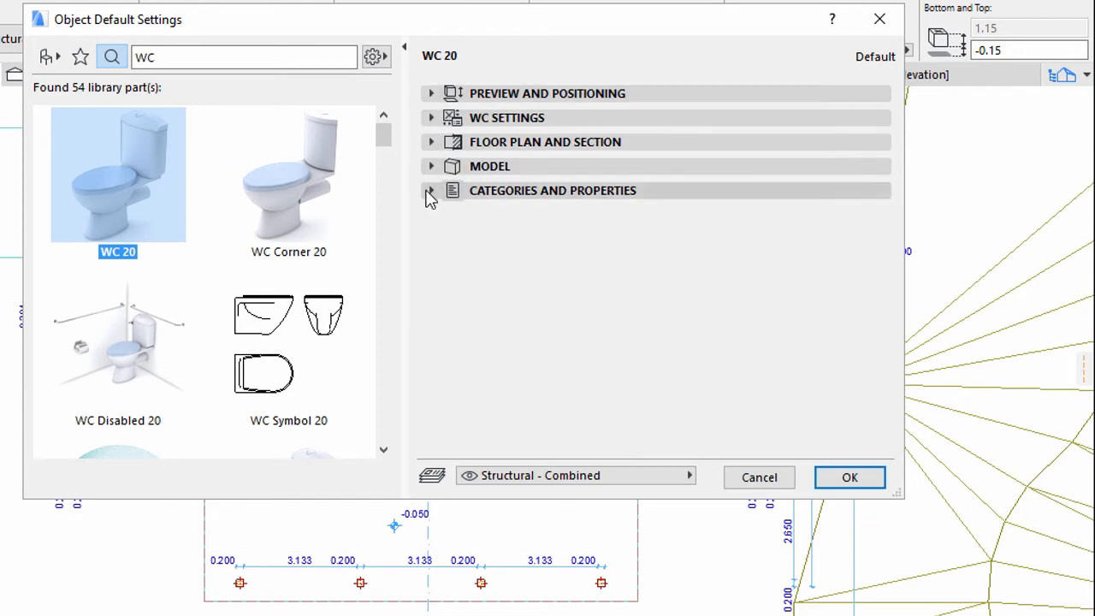
- Set WC 20 to Interior position, Furniture classification and the Interior - Equipment layer
click(431, 190)
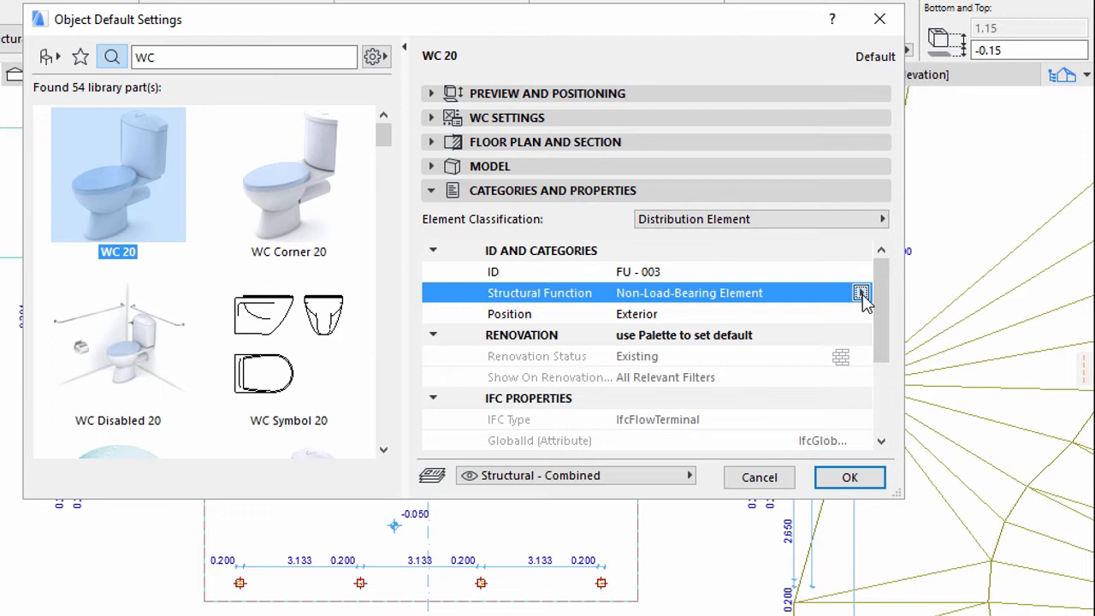
click(862, 292)
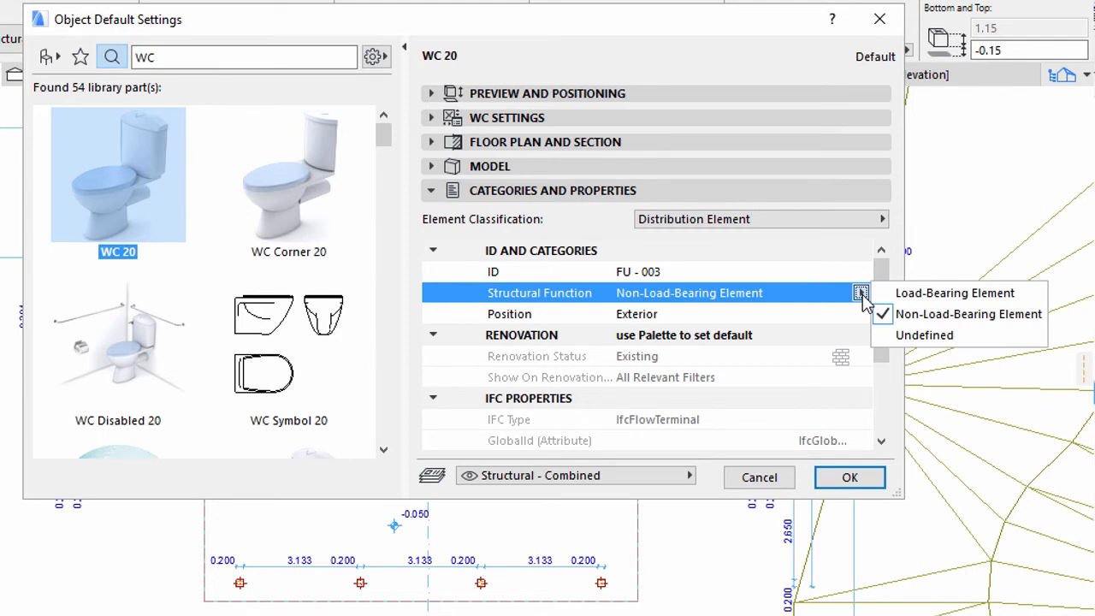
click(860, 314)
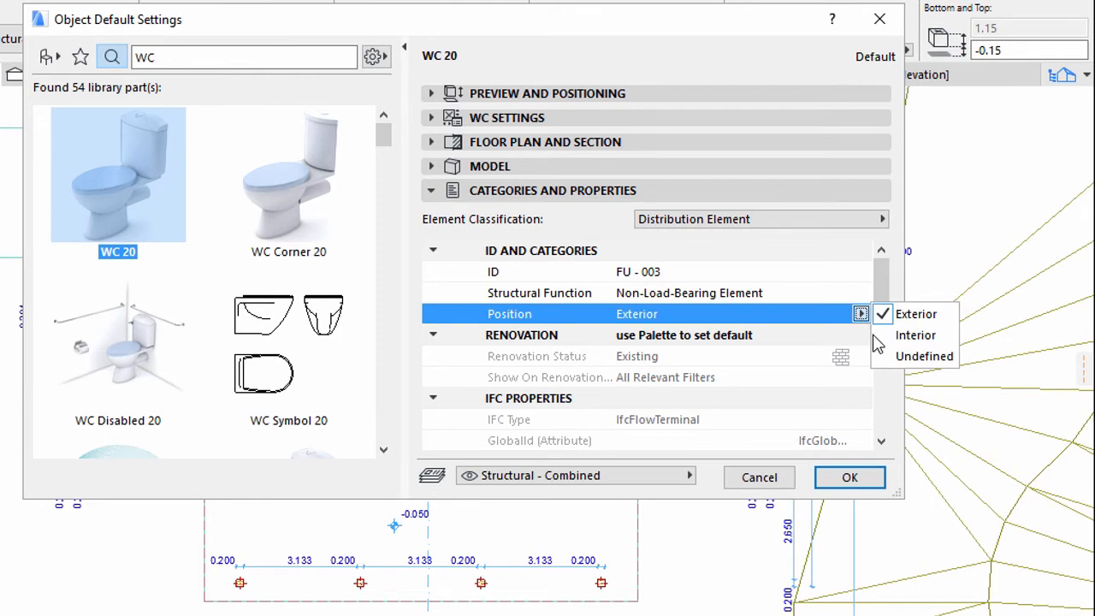
click(916, 335)
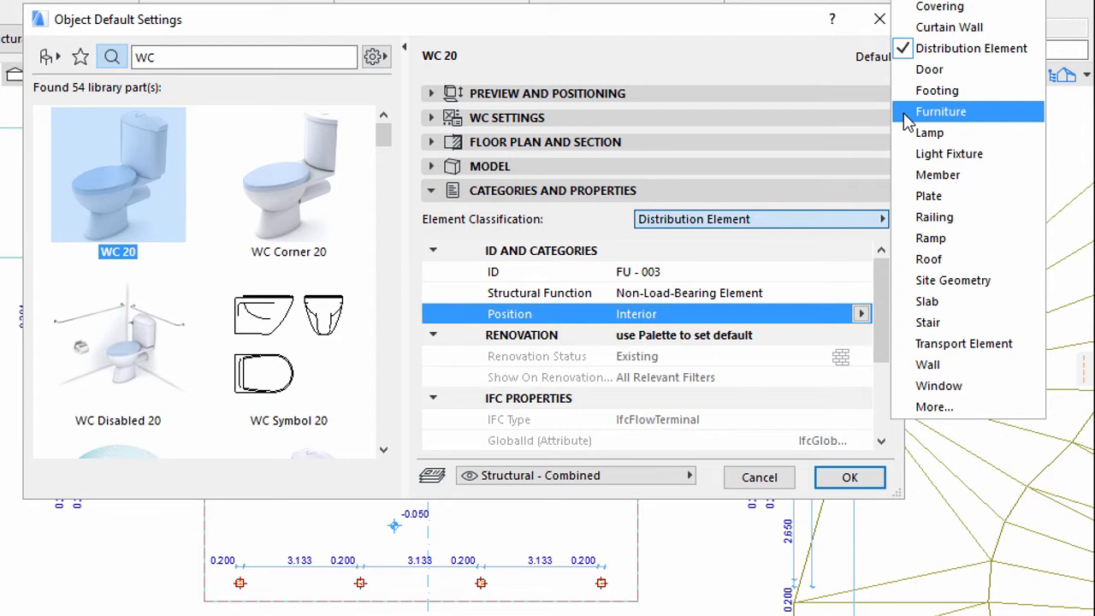
click(940, 111)
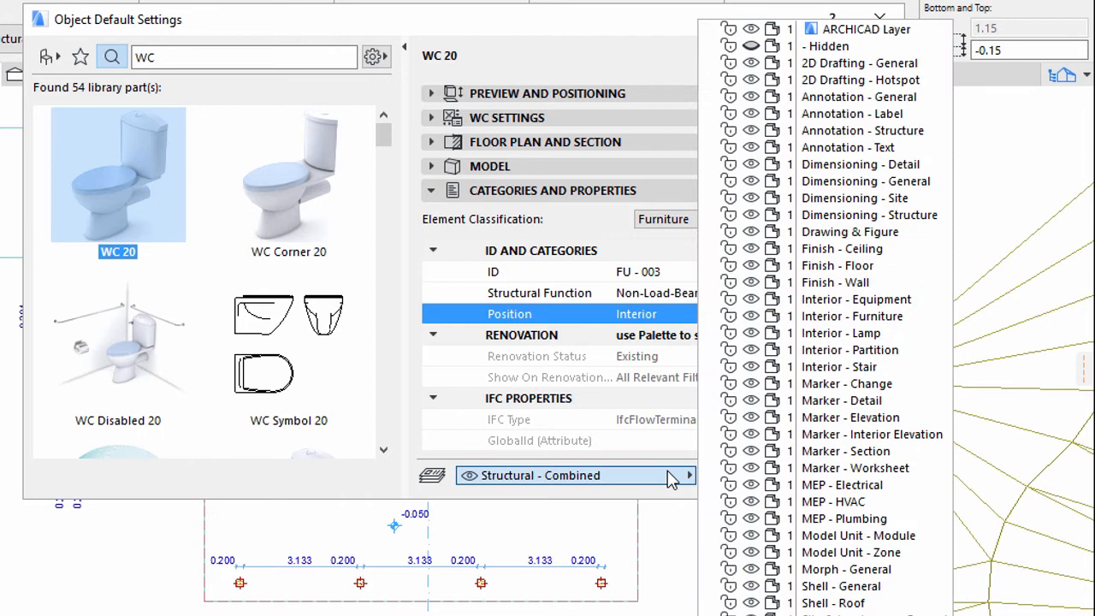
click(857, 298)
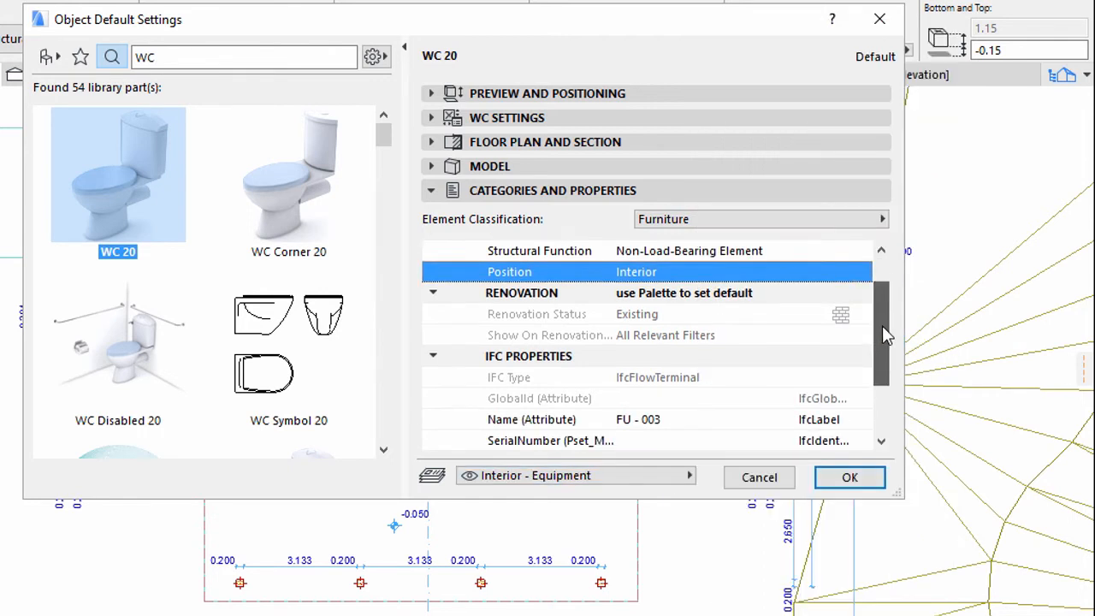
scroll(down, 3)
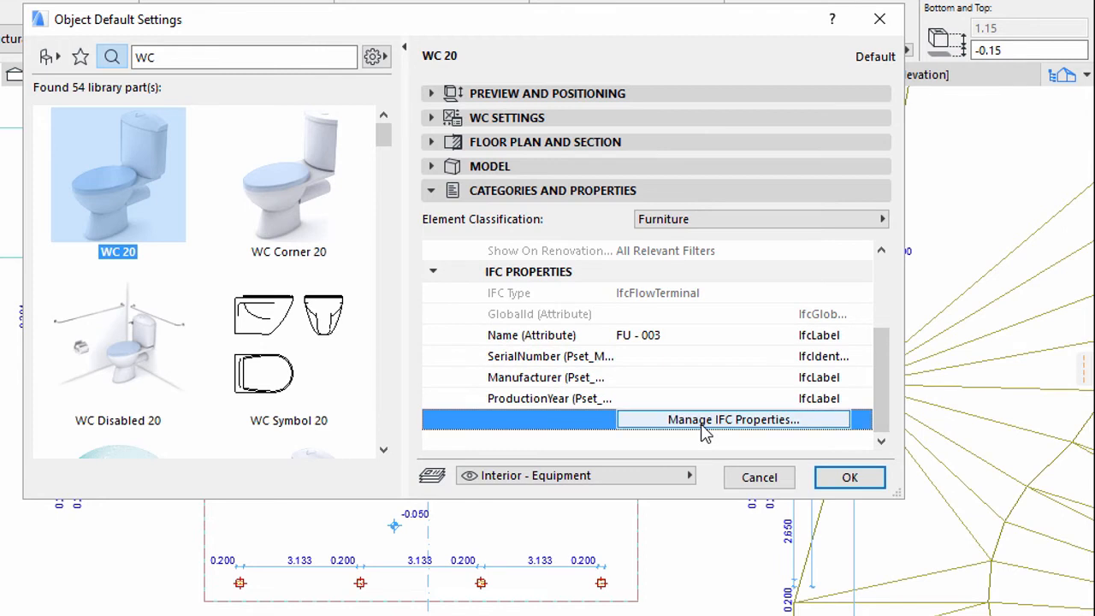
click(733, 420)
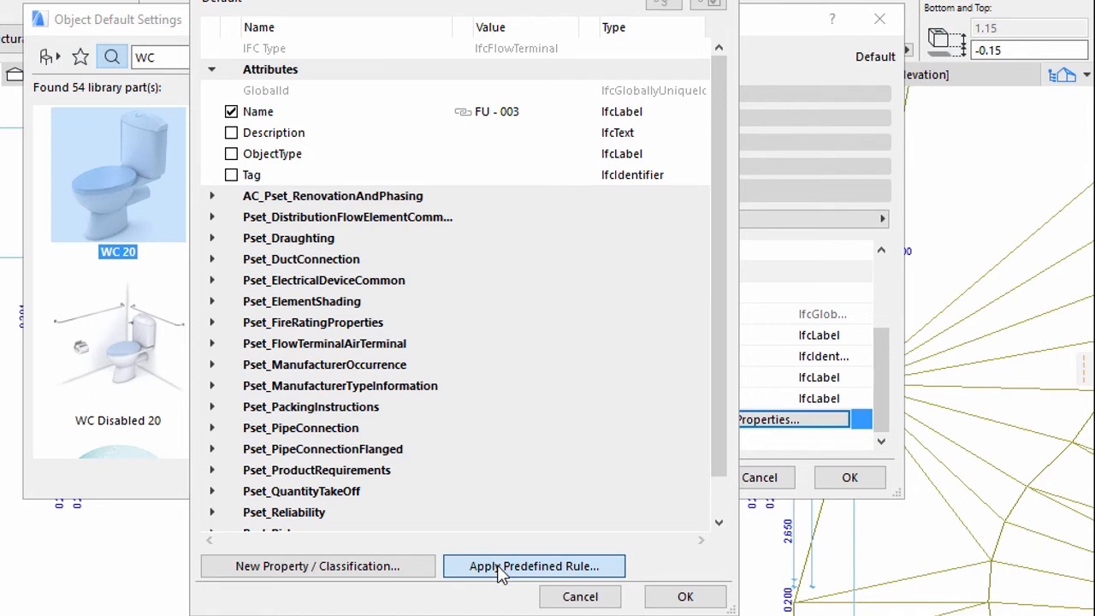
click(538, 566)
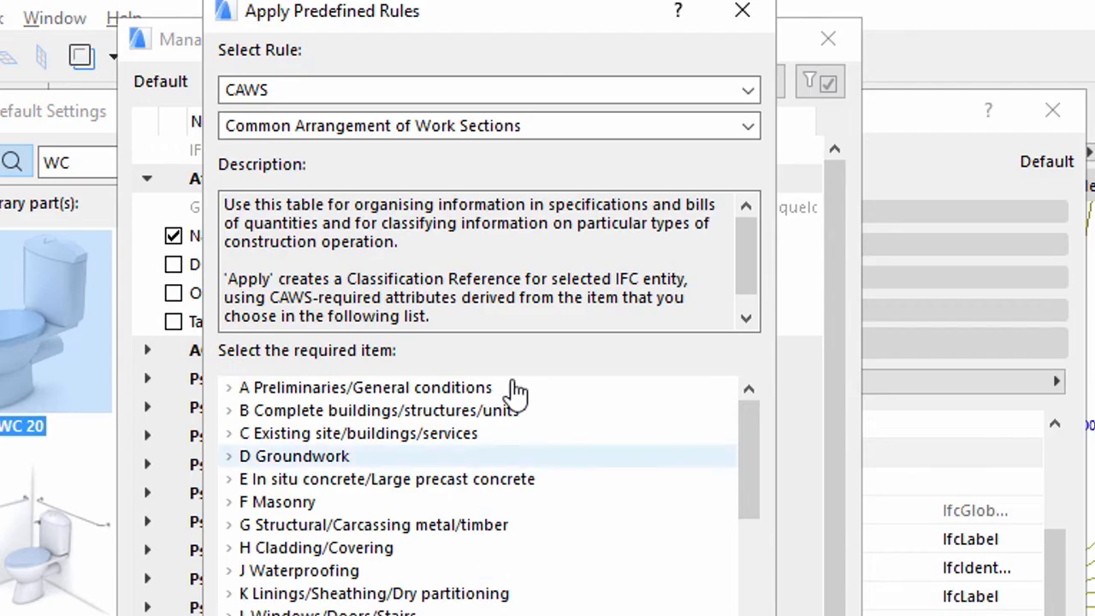
click(748, 89)
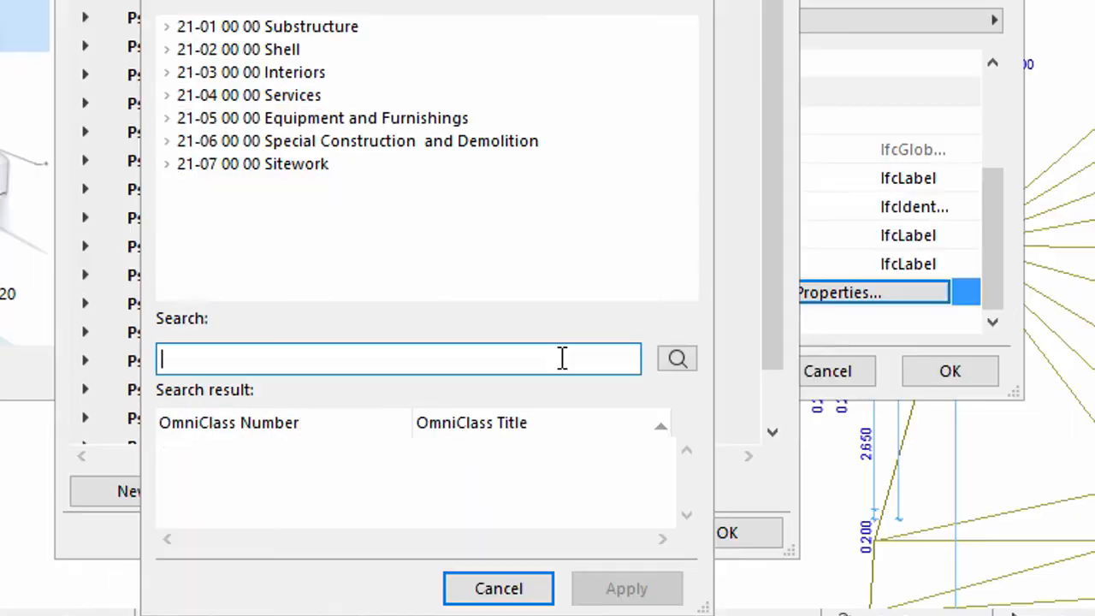
text(toilet)
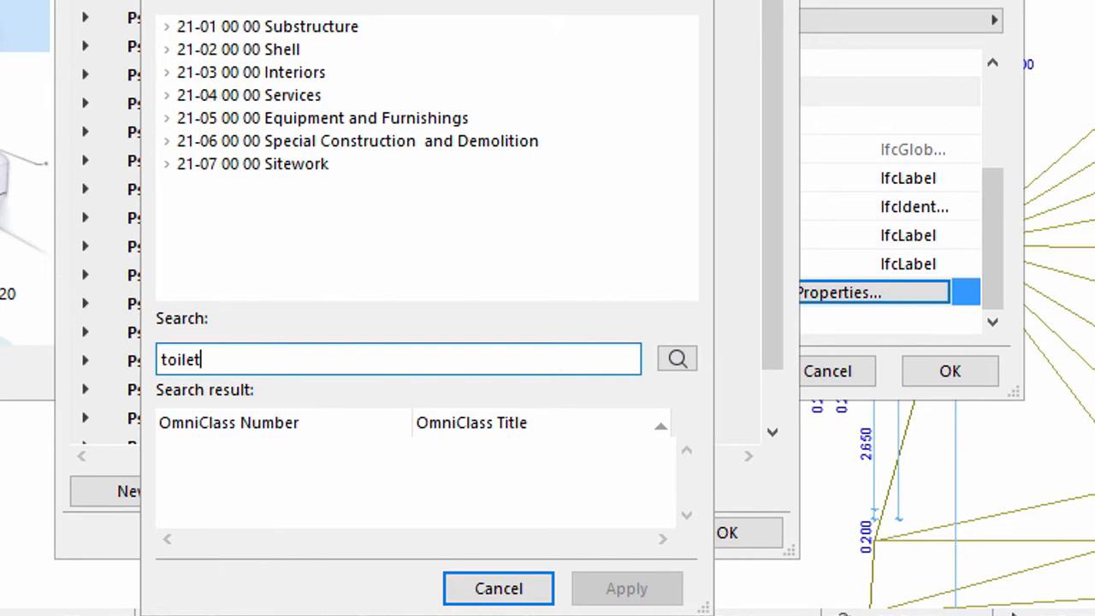
click(676, 358)
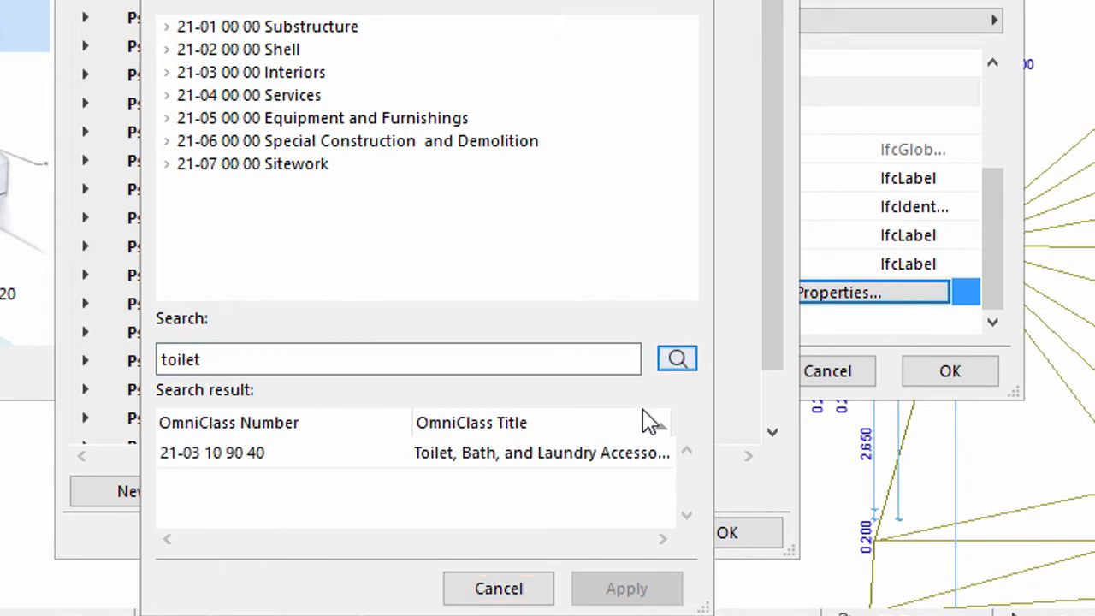
click(542, 452)
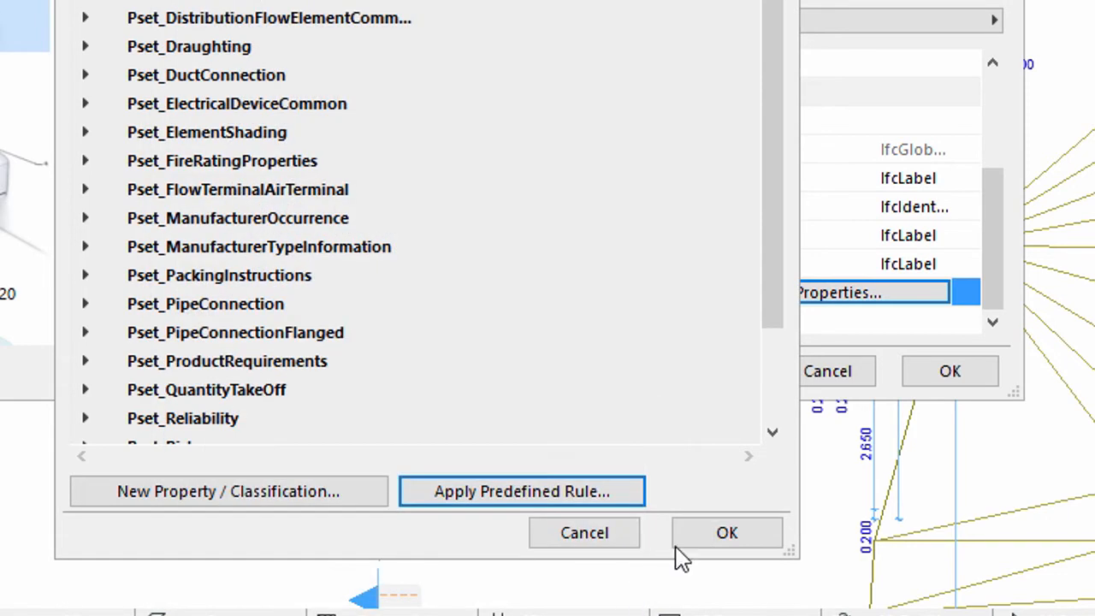
click(727, 532)
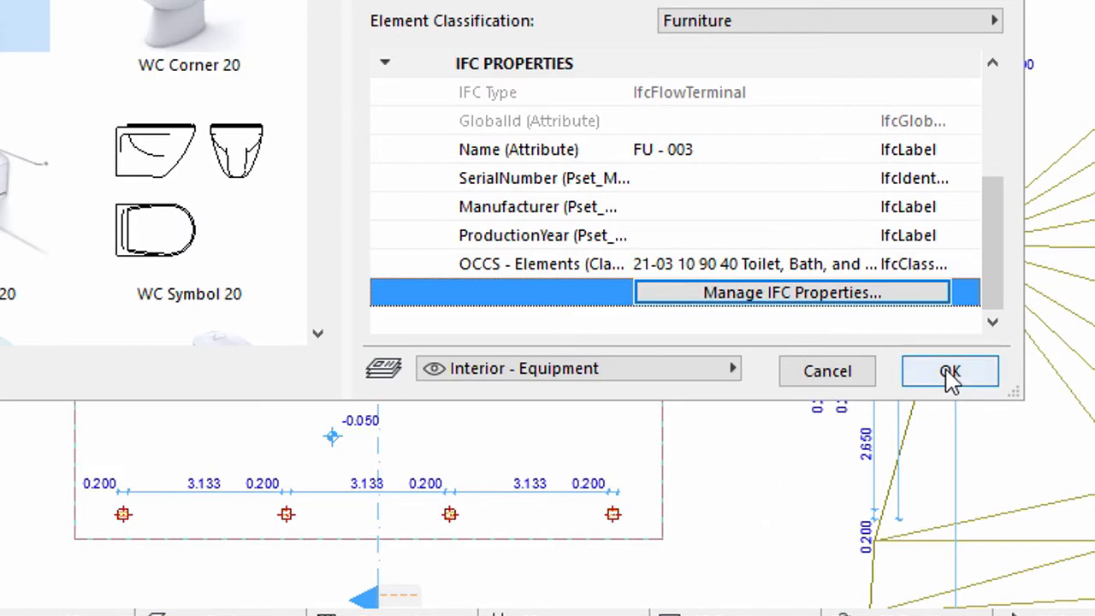
- Place the WC 20 toilet against the WC room wall and select it
click(950, 371)
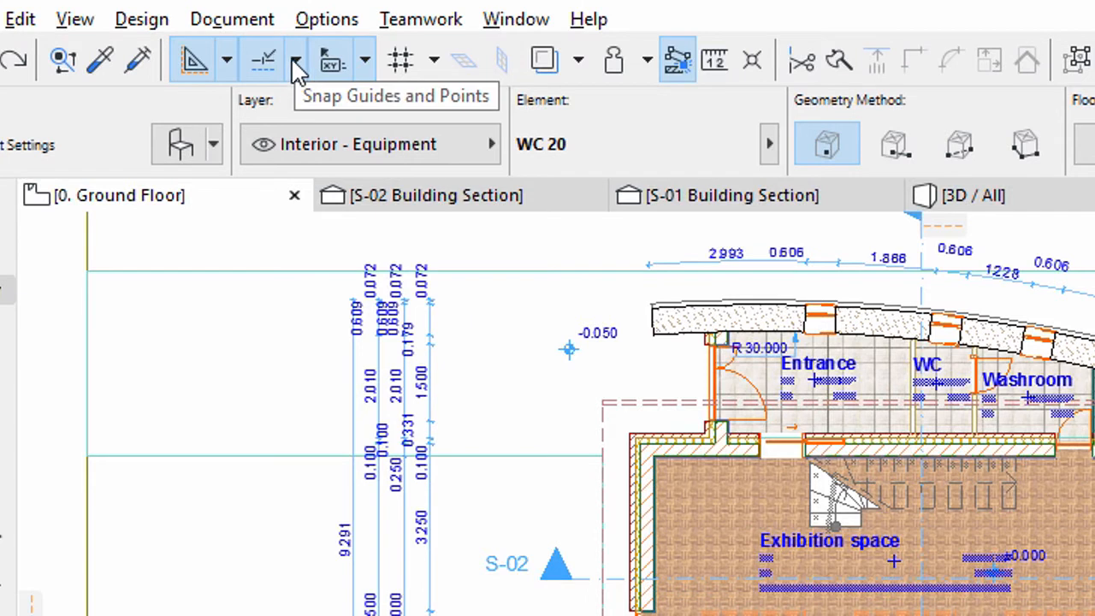
click(295, 59)
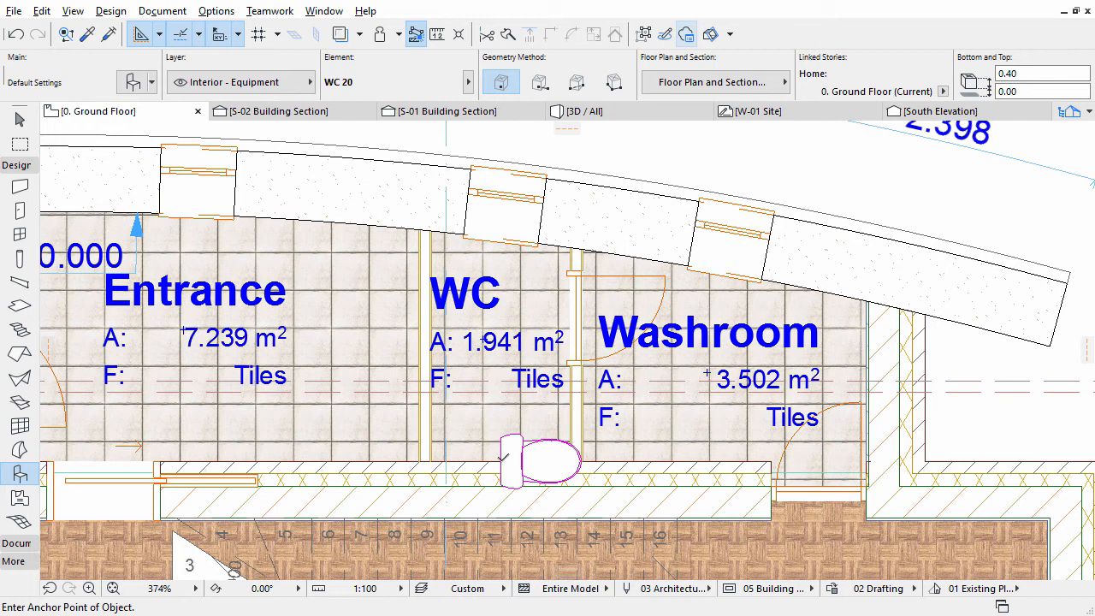
click(539, 471)
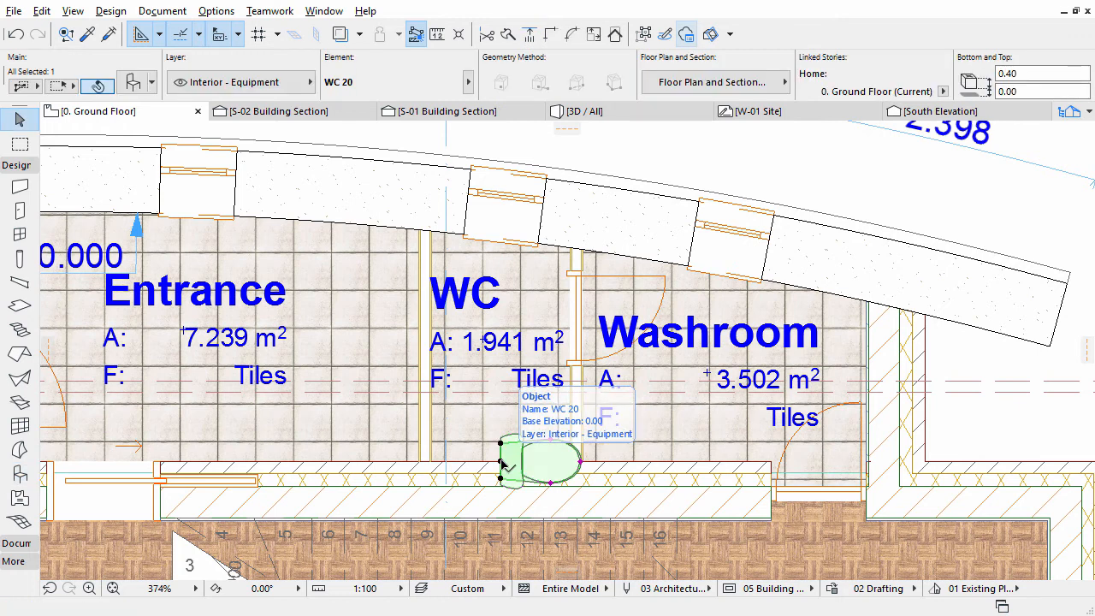
- Rotate the toilet 90° so its bowl faces into the WC room
right_click(526, 462)
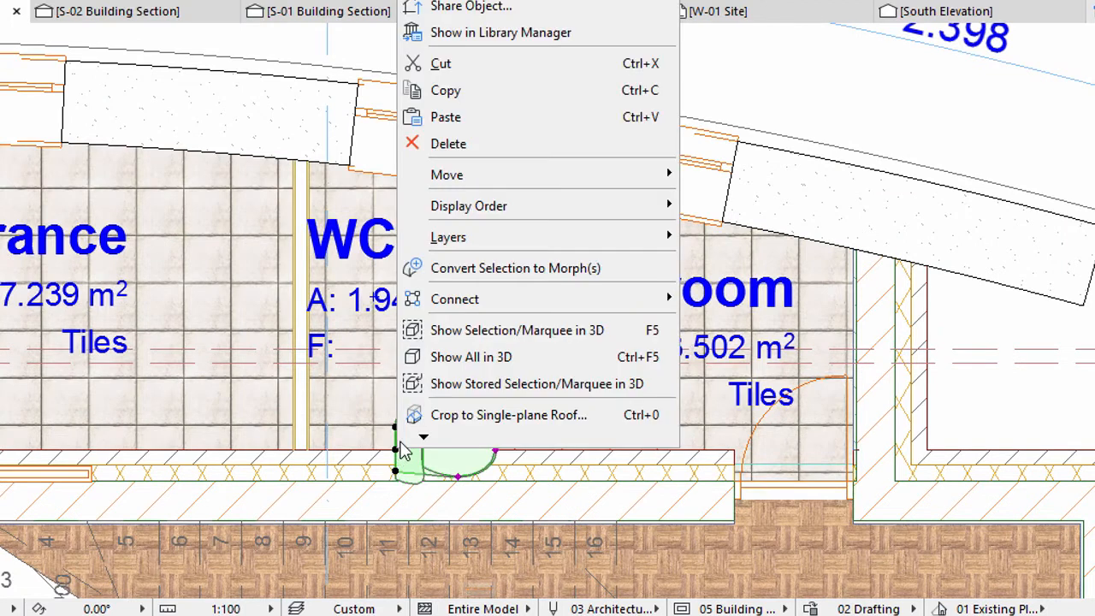
mouse_move(447, 174)
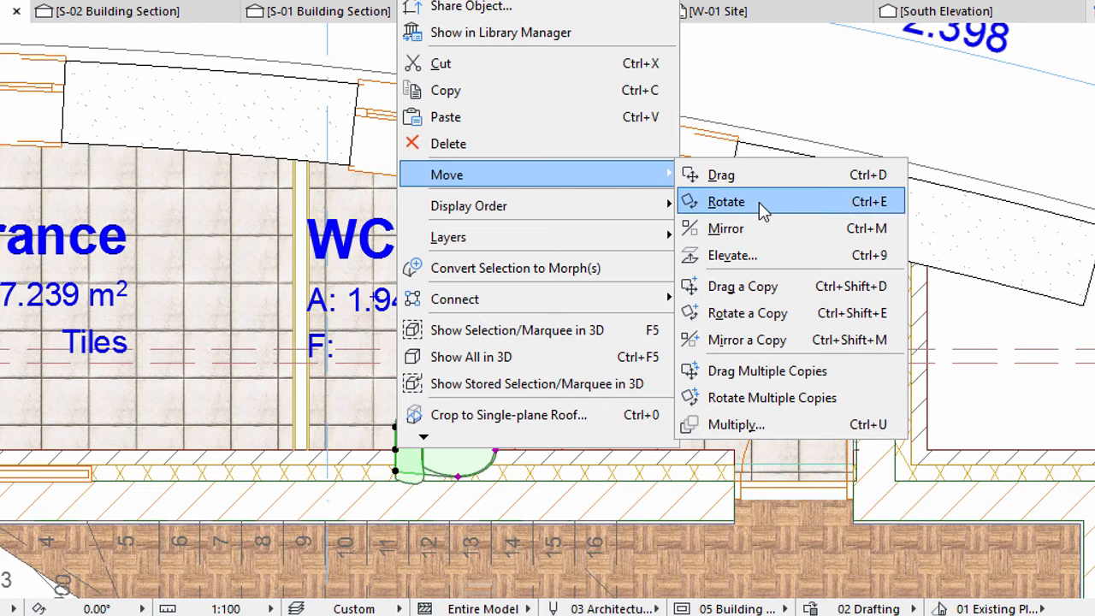
click(727, 201)
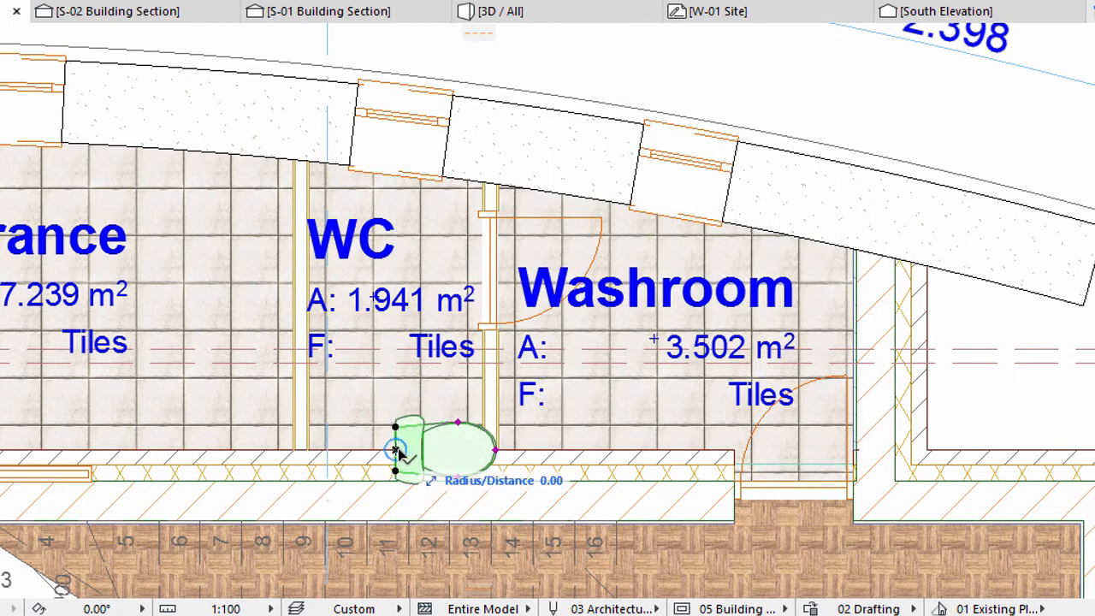
drag(396, 449, 548, 454)
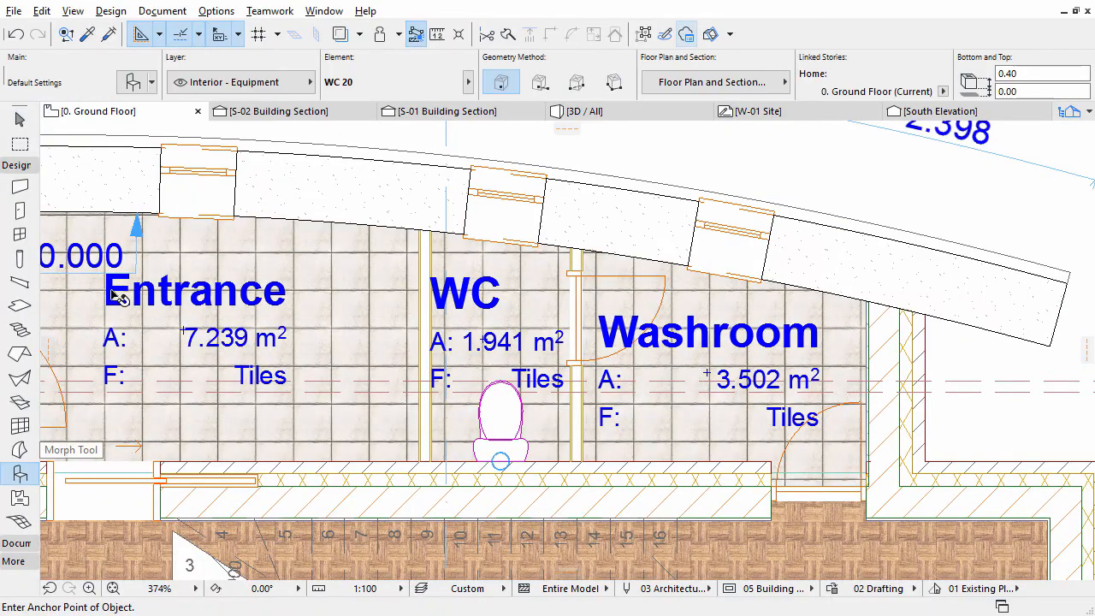
- Search the library for 'Basin', choose Basin 20, and review its 0.80 elevation
click(131, 81)
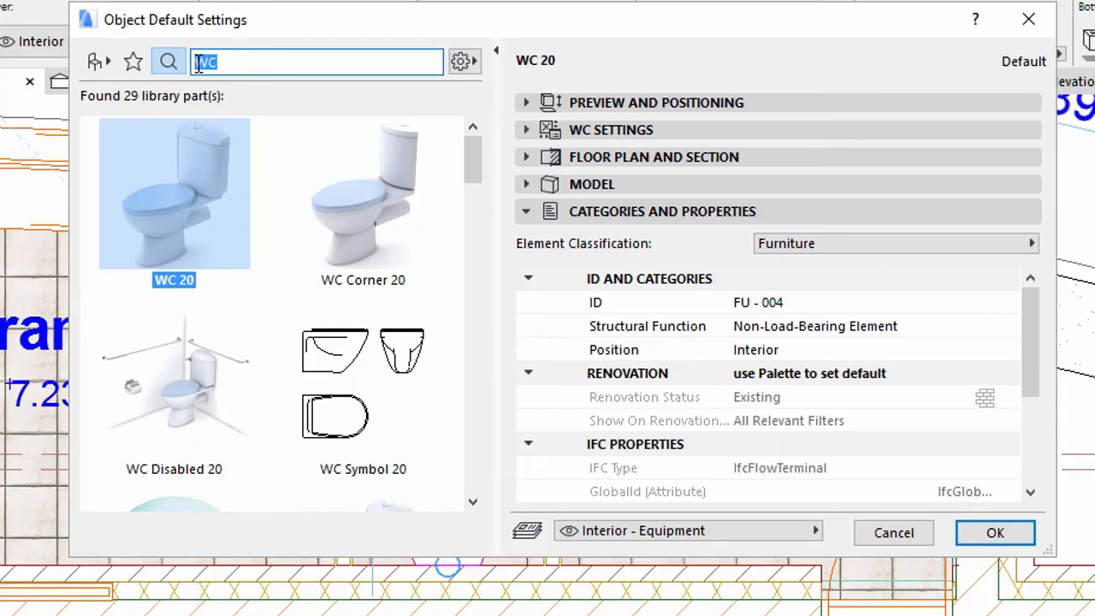
text(Basin)
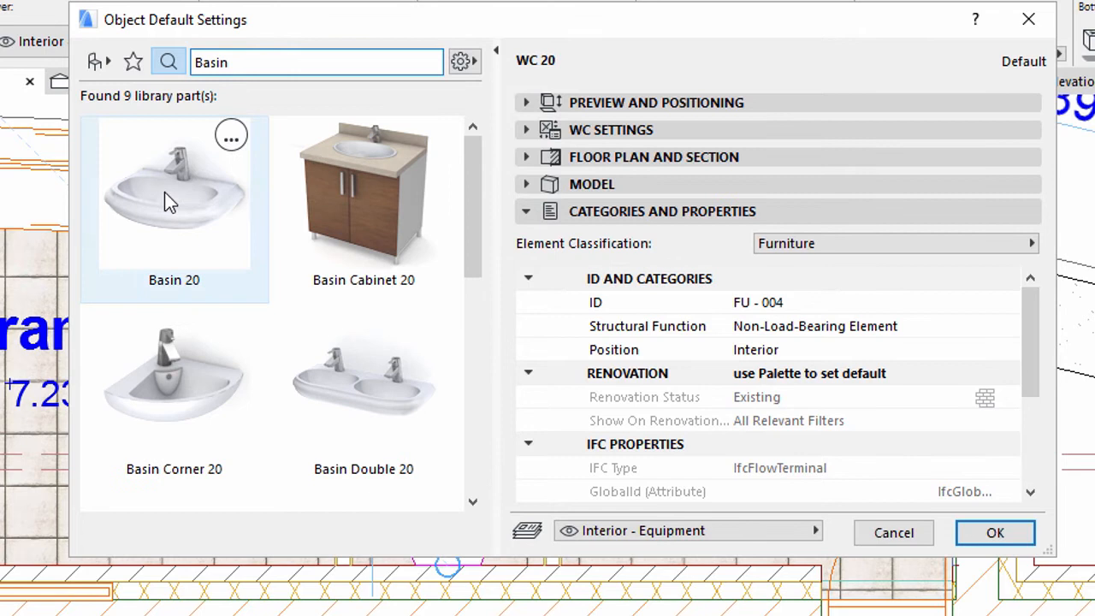
click(174, 193)
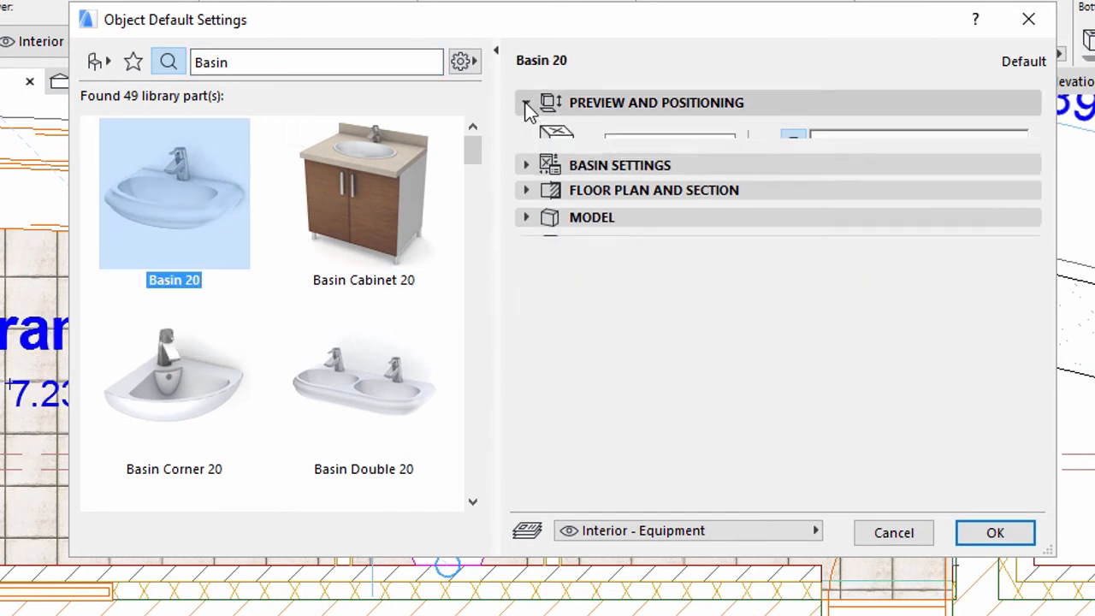
click(526, 102)
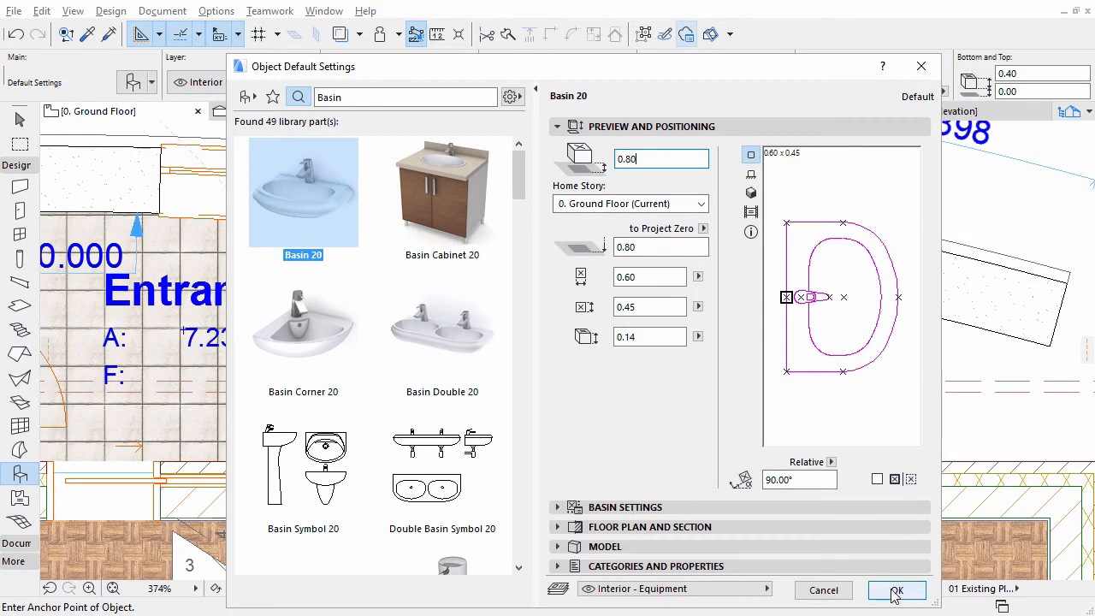
- Place the Basin 20 washbasin on the Washroom's lower wall and bring up its context menu
click(896, 590)
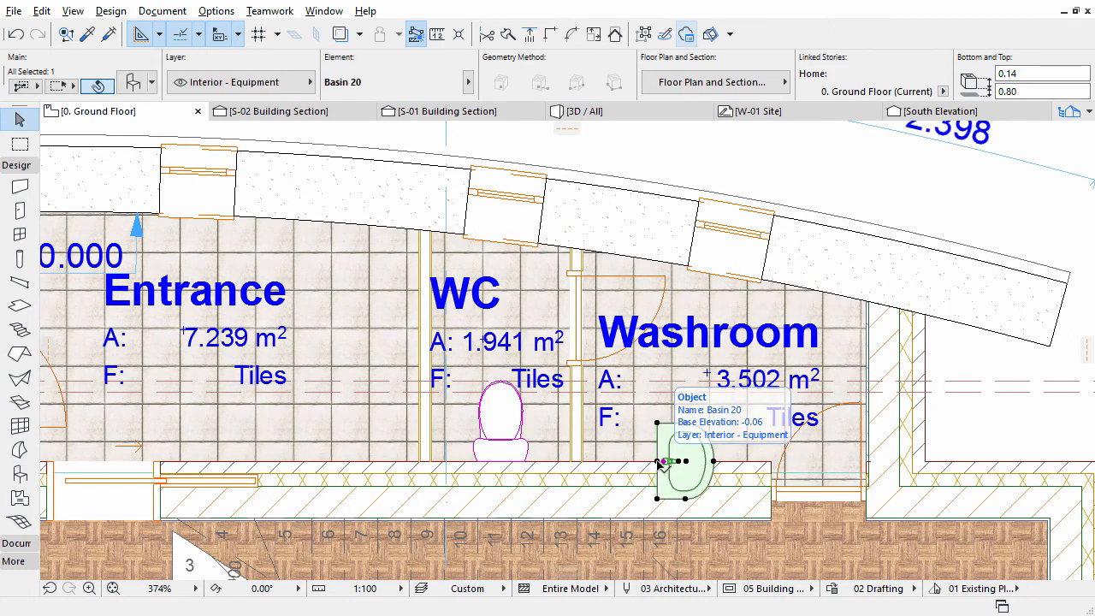
right_click(662, 464)
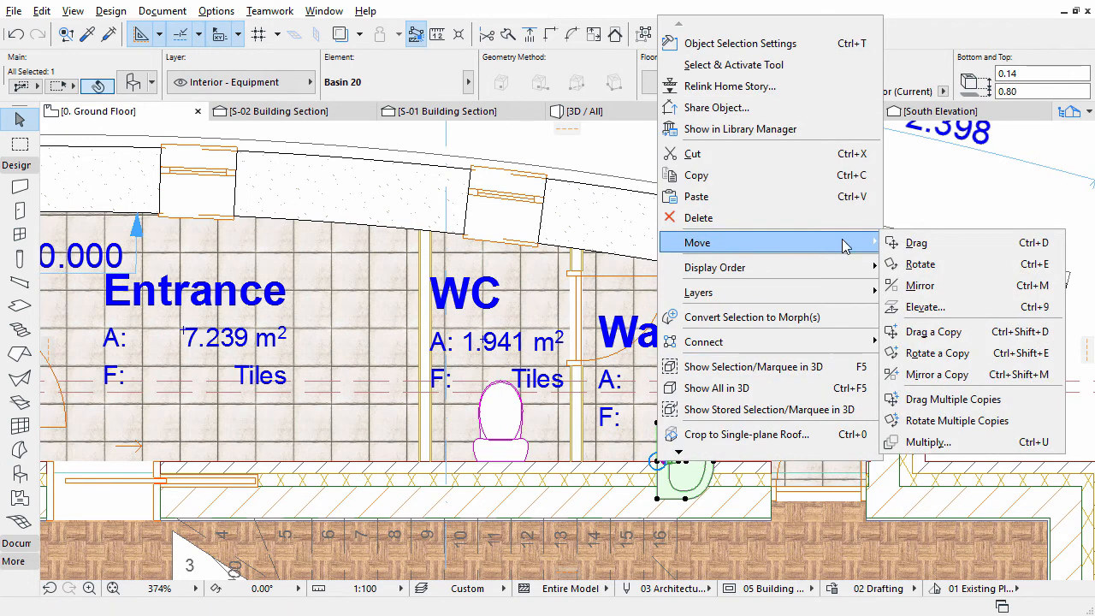
- Move the washbasin along the Washroom wall into its final position
click(921, 263)
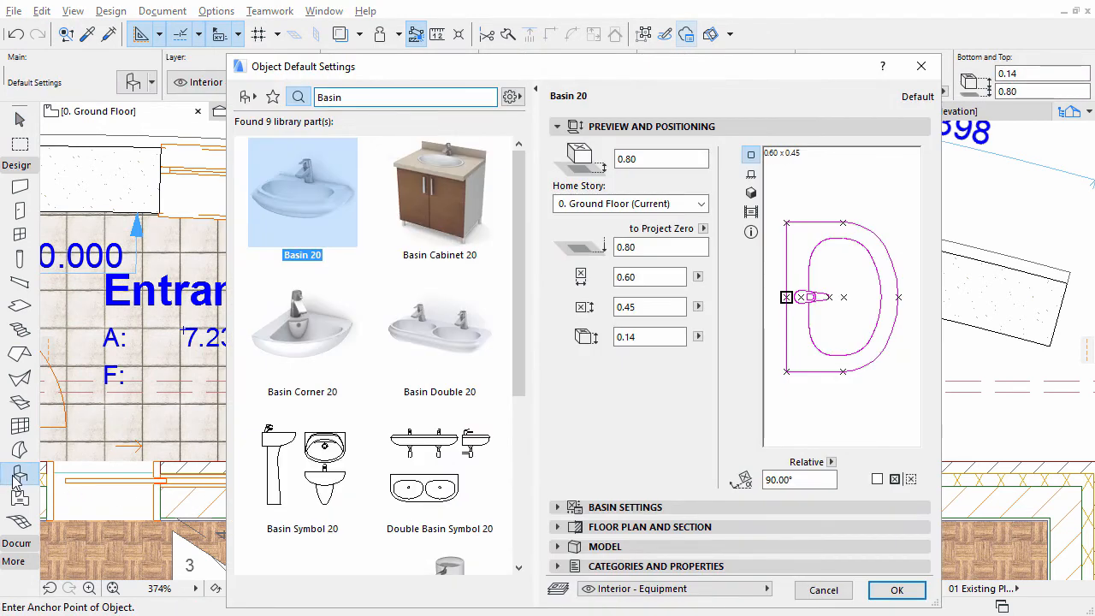
- Search 'Pi', choose Piano 20 at elevation 0.00, and review its categories and IFC properties
text(Piano)
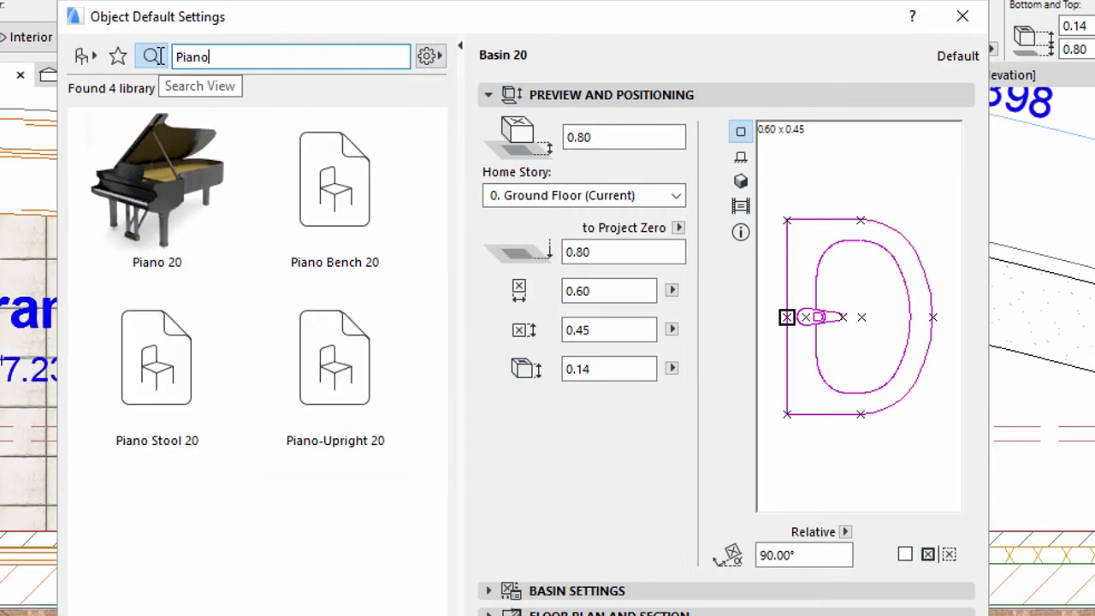
click(156, 180)
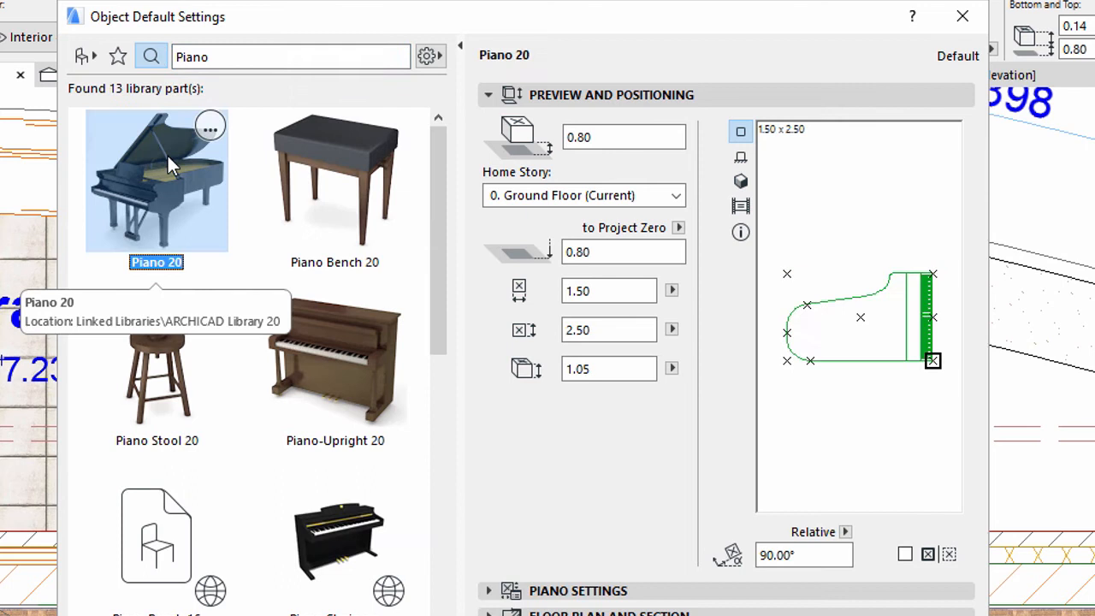
click(623, 136)
text(0)
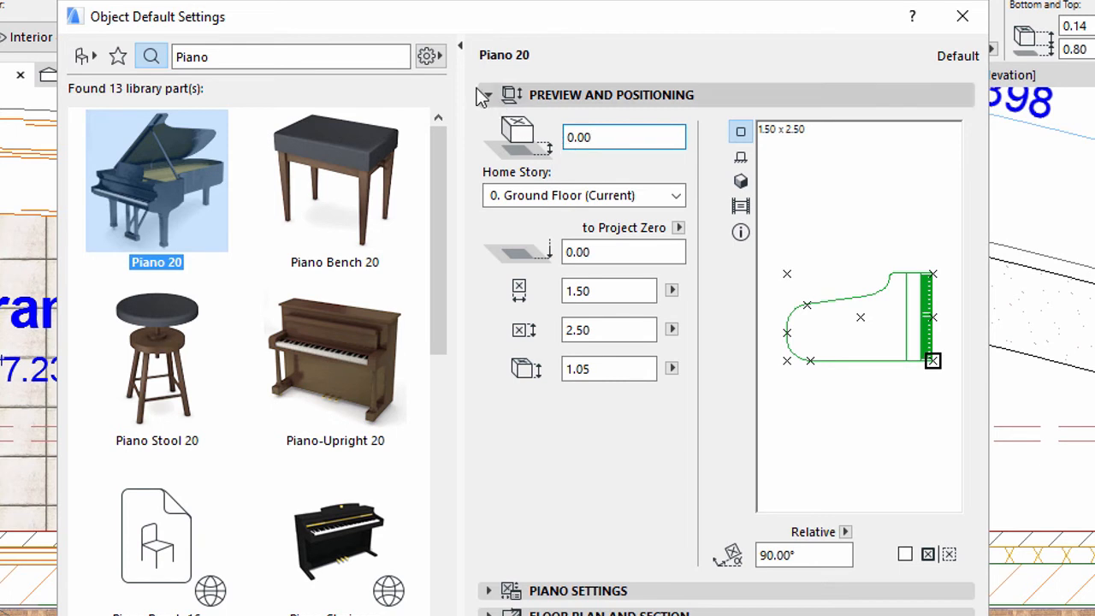
click(480, 95)
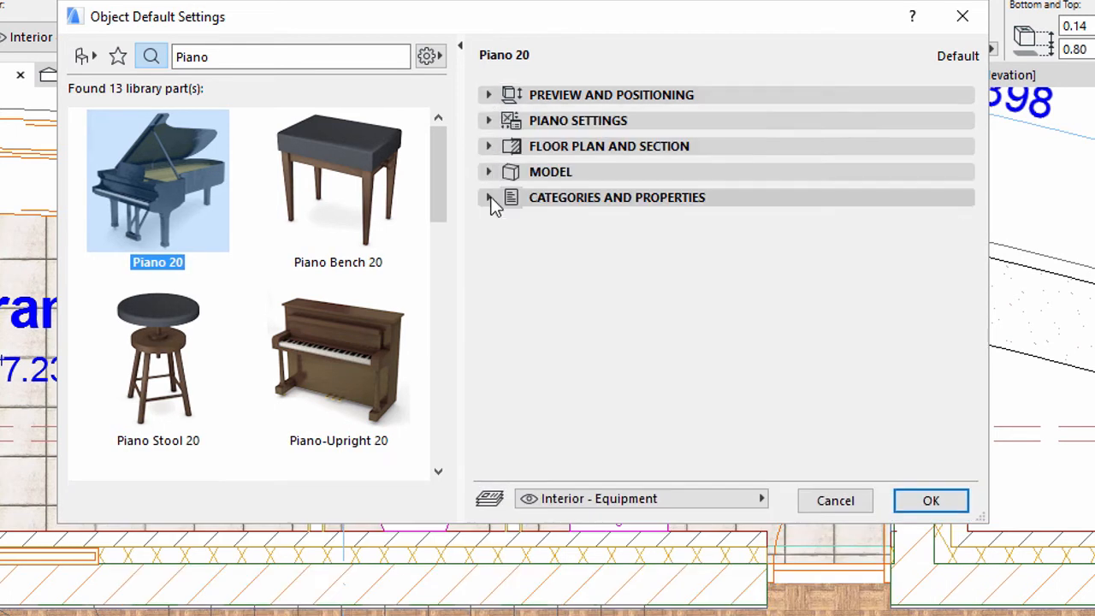
click(489, 198)
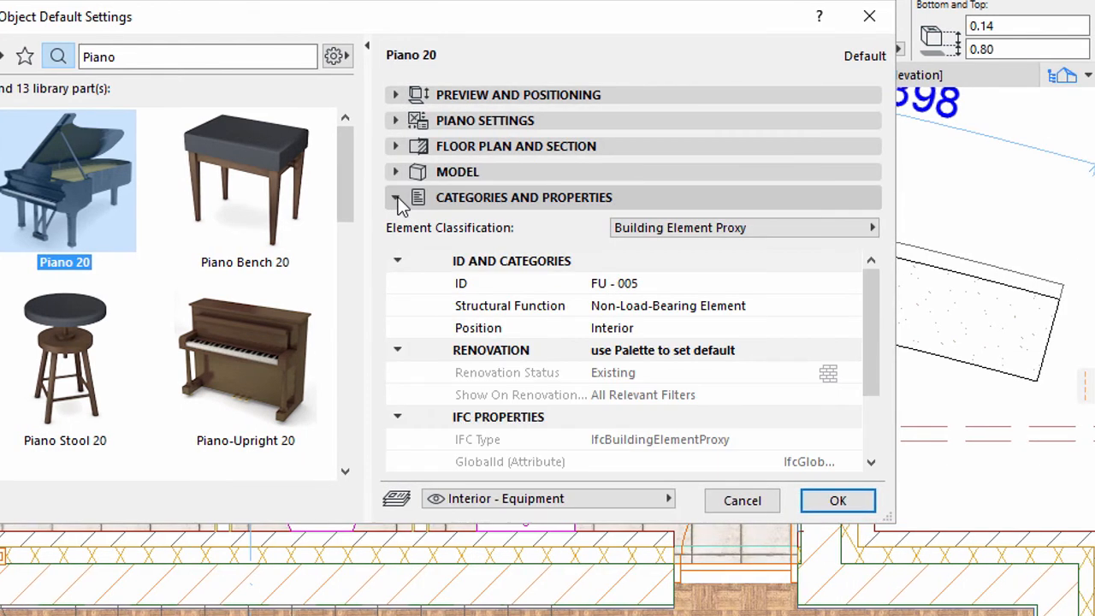
scroll(down, 3)
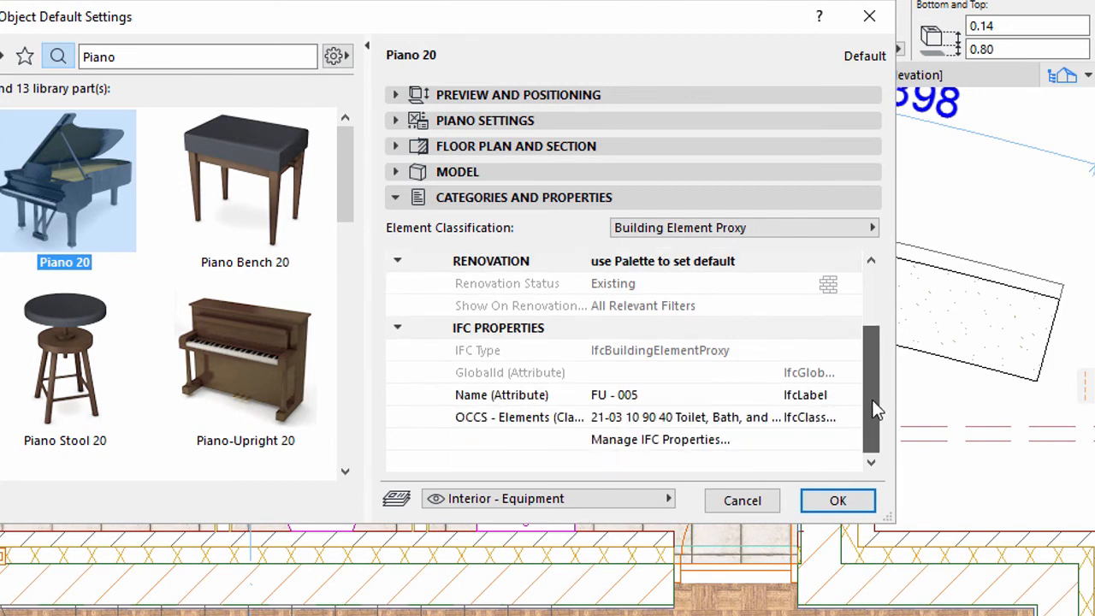
click(661, 438)
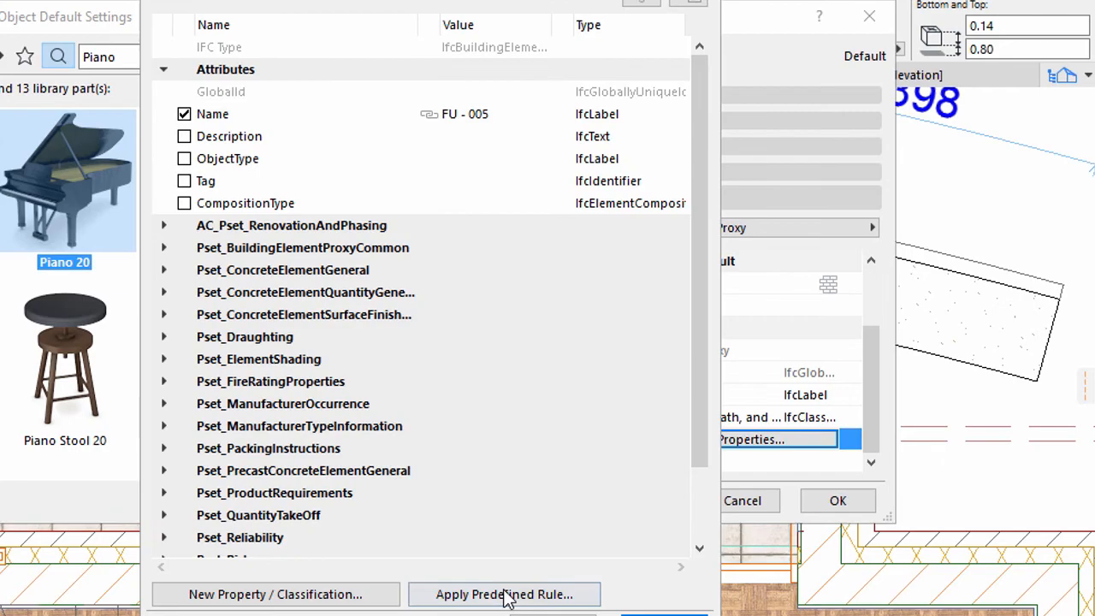
click(504, 595)
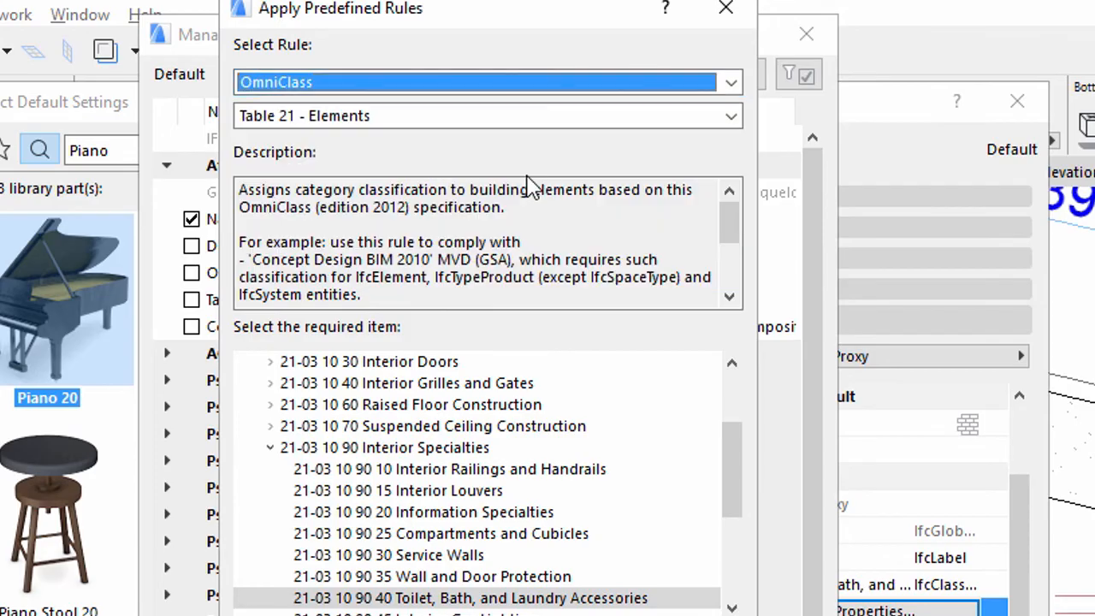
text(musical)
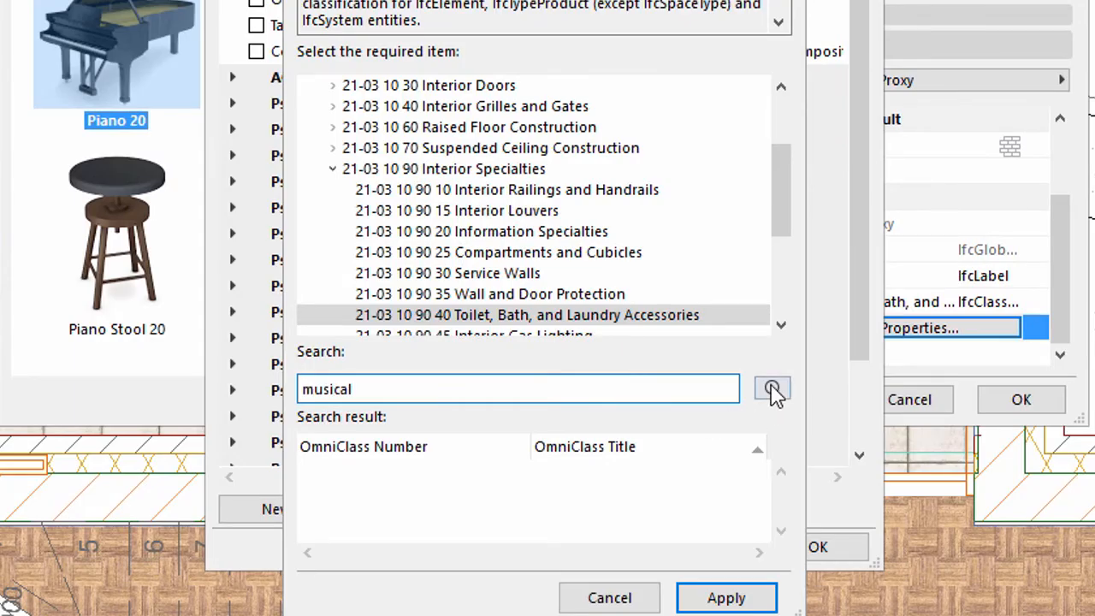
click(771, 388)
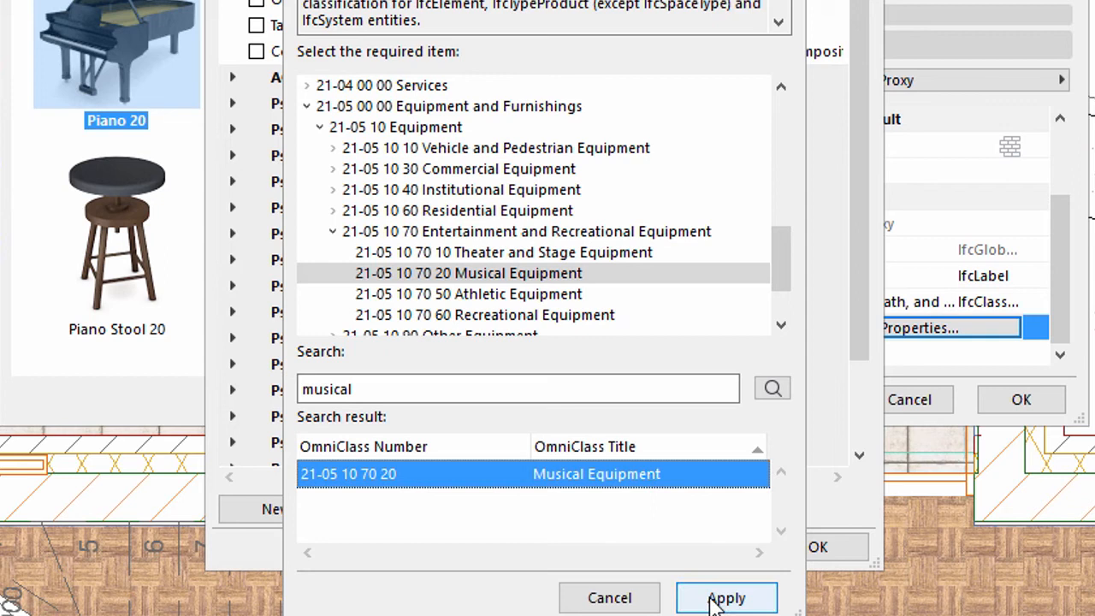
click(727, 598)
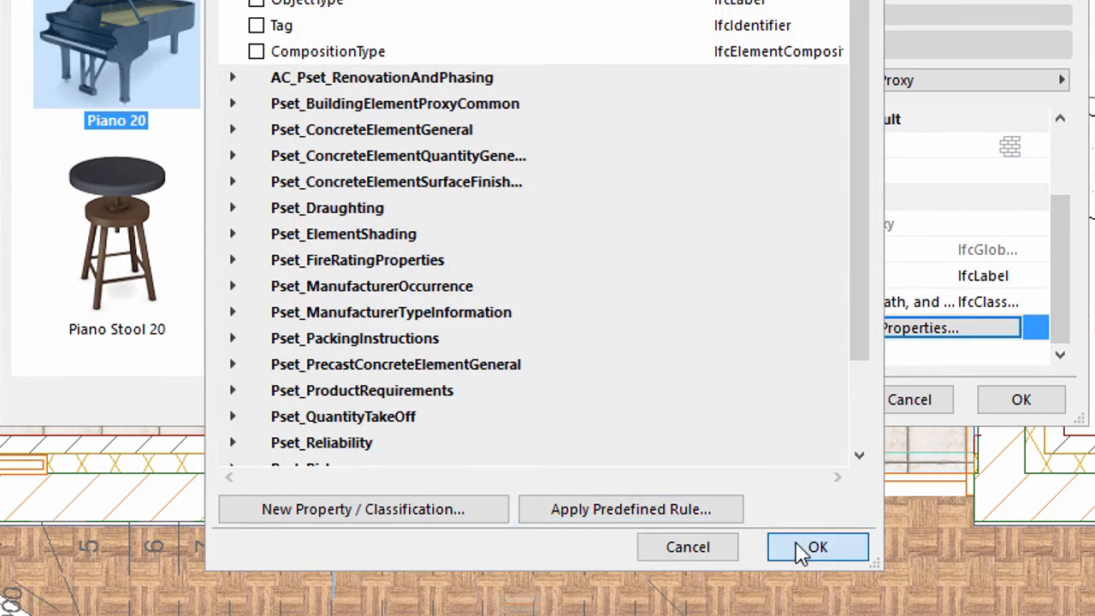
click(816, 546)
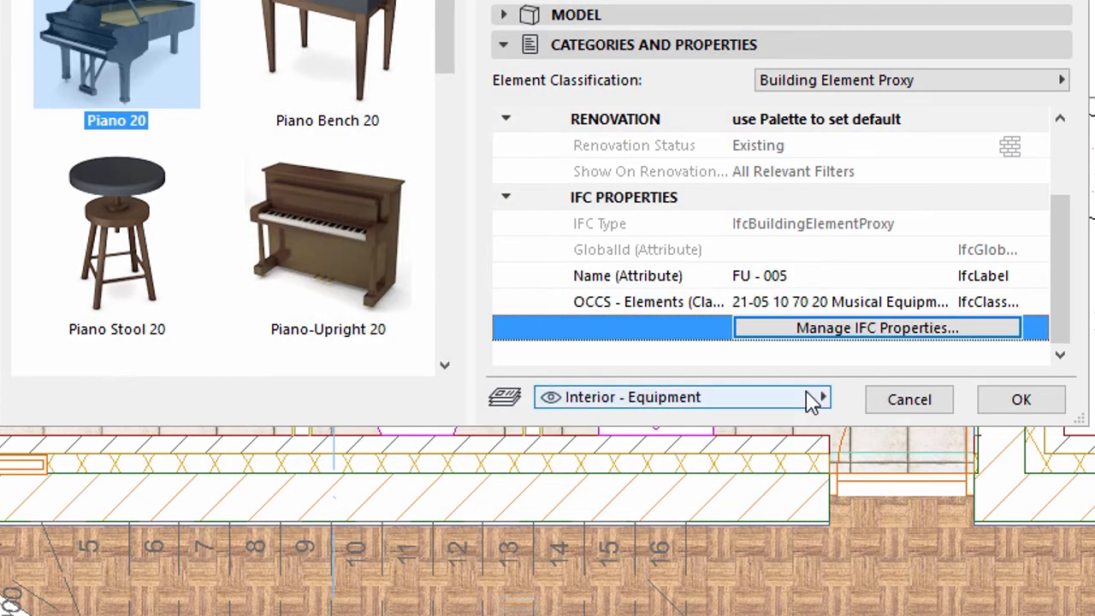
- Put Piano 20 on the Interior - Furniture layer and confirm its settings
click(819, 396)
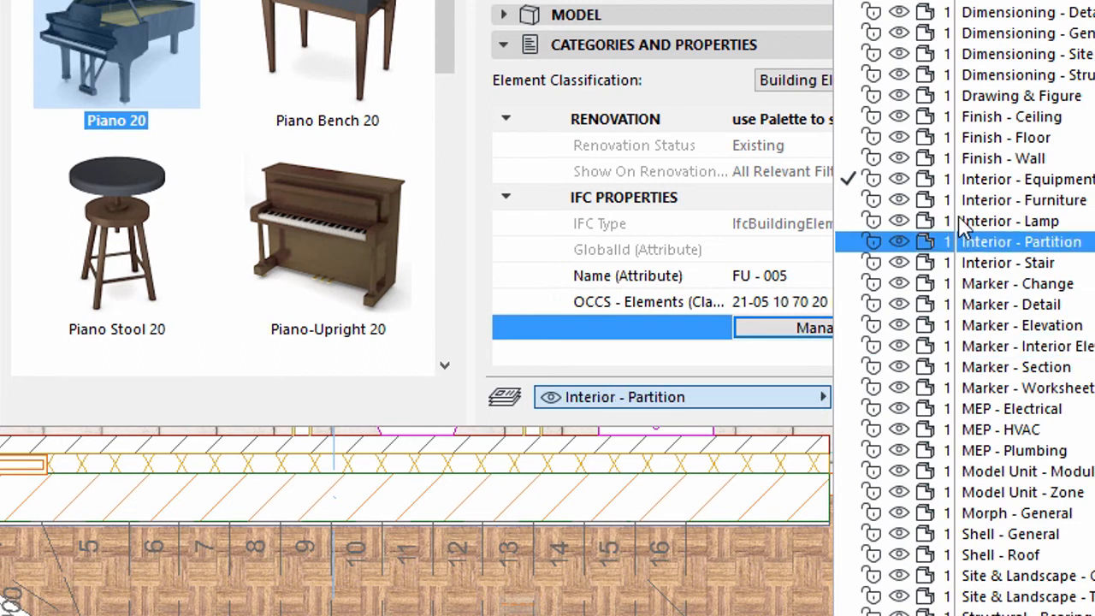
click(1021, 200)
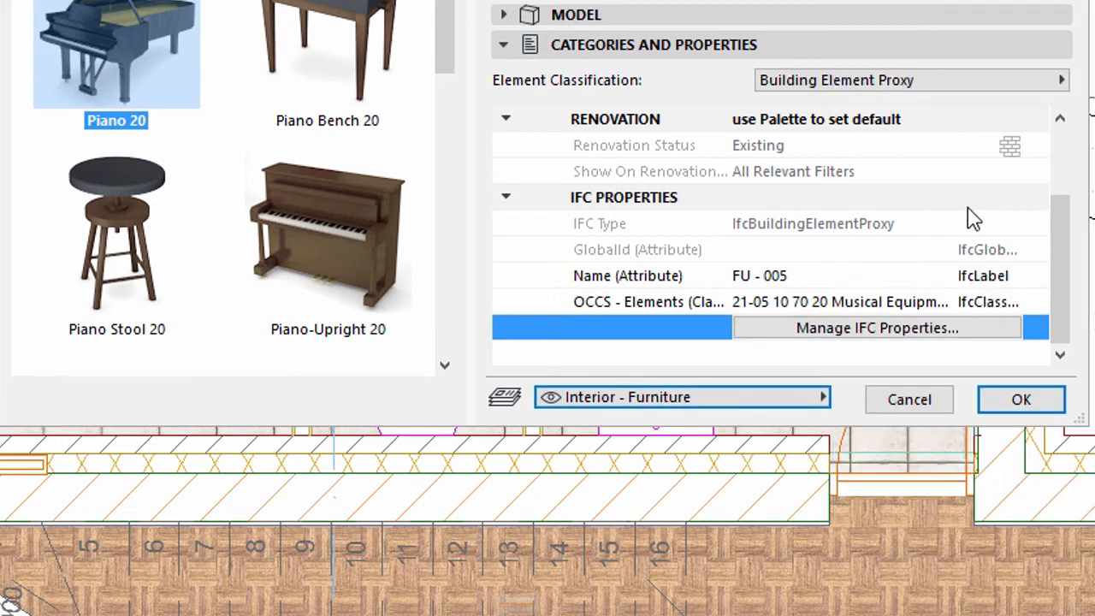
mouse_move(1017, 410)
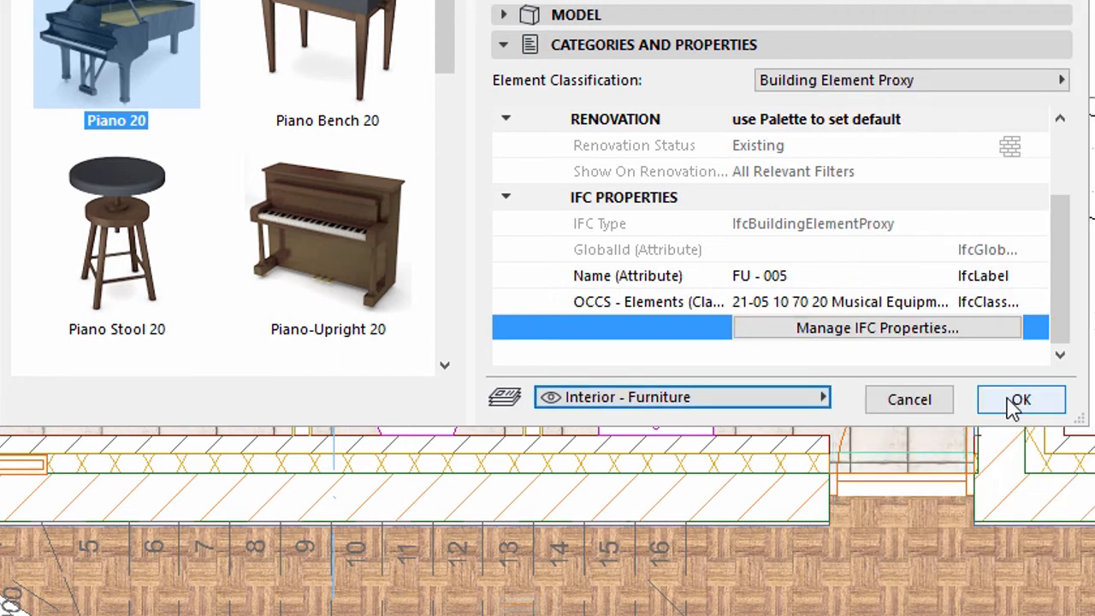
click(1019, 399)
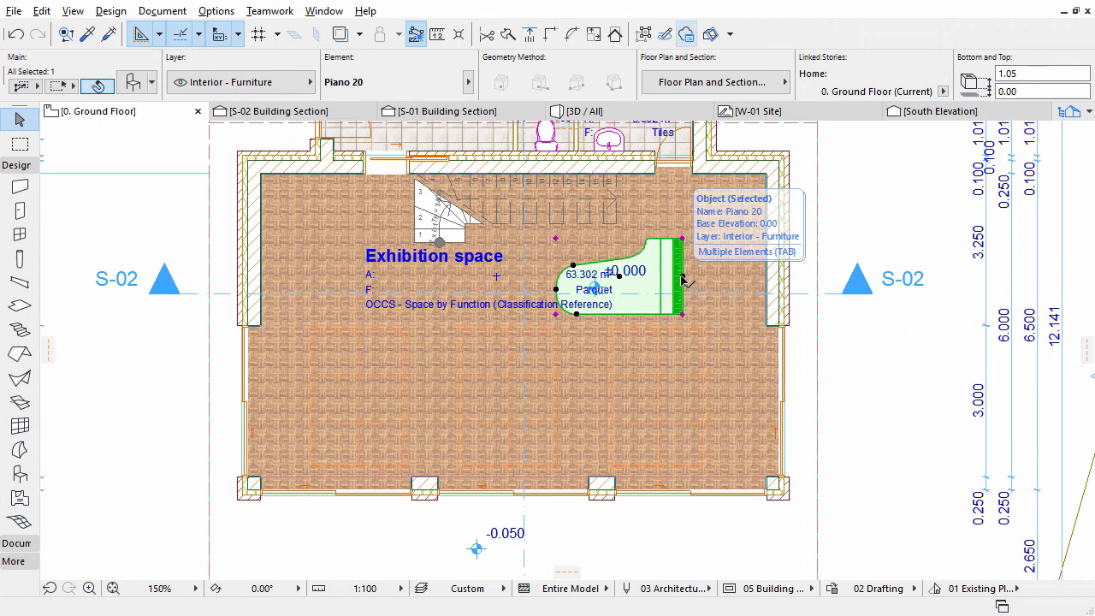
- Rotate and drag the grand piano to the right wall, keyboard at the top
right_click(683, 280)
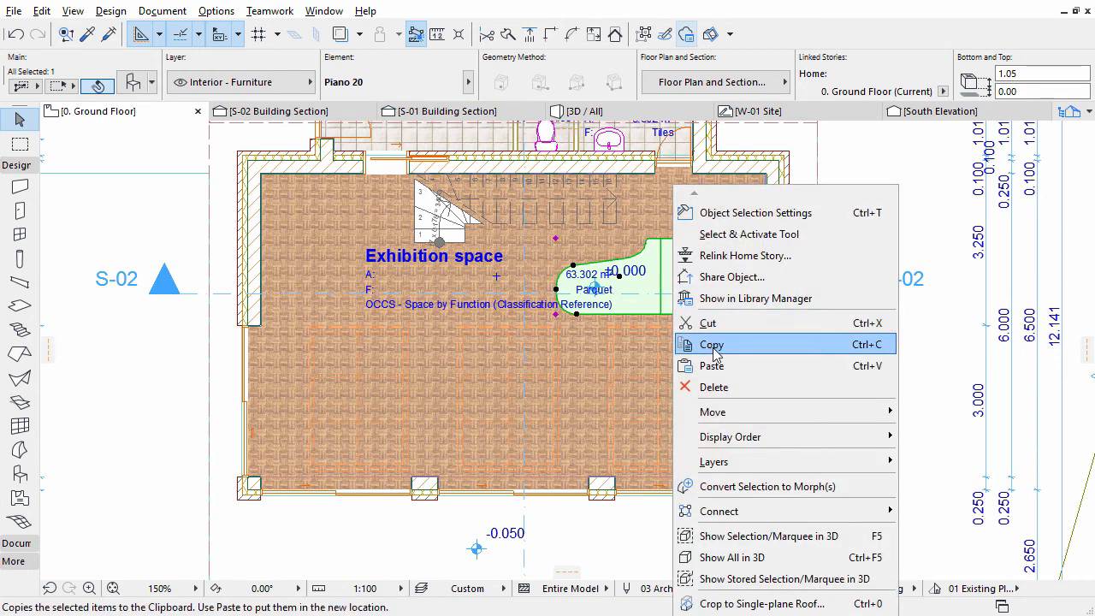
mouse_move(712, 412)
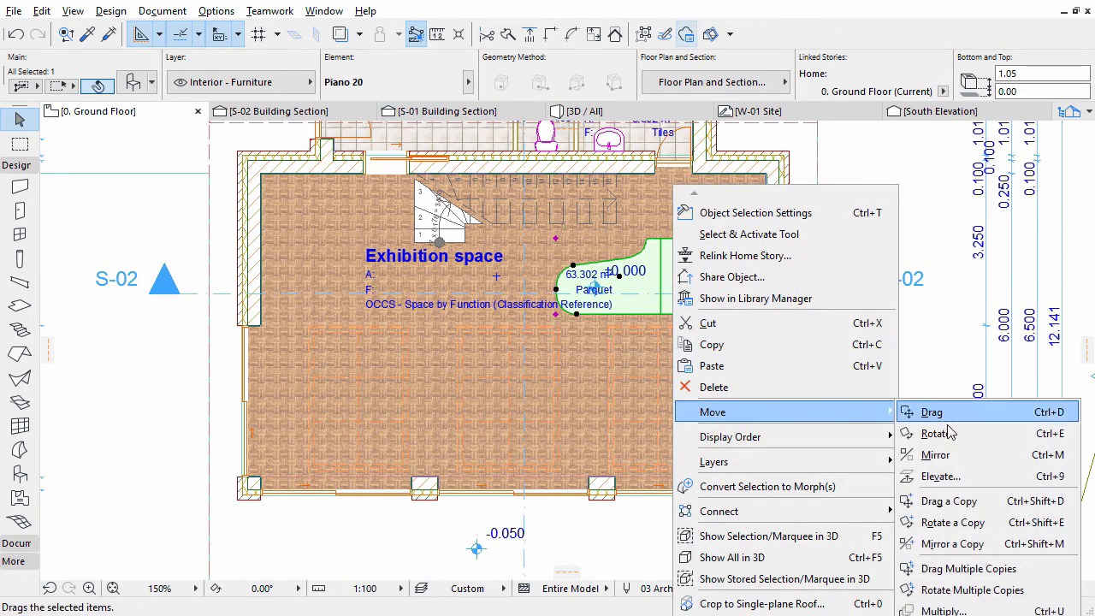
click(935, 433)
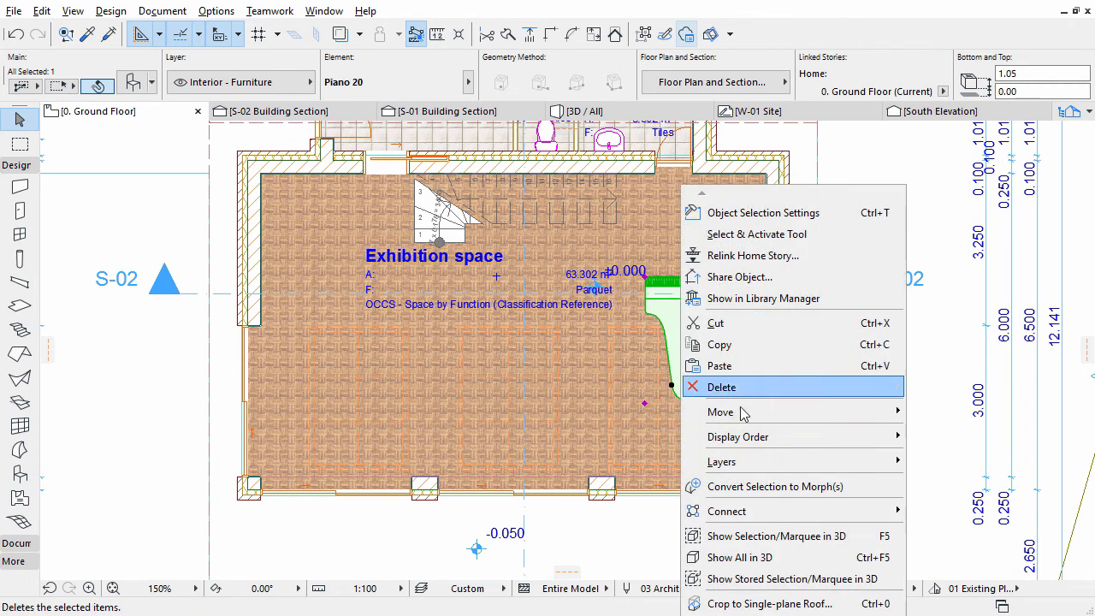
mouse_move(722, 412)
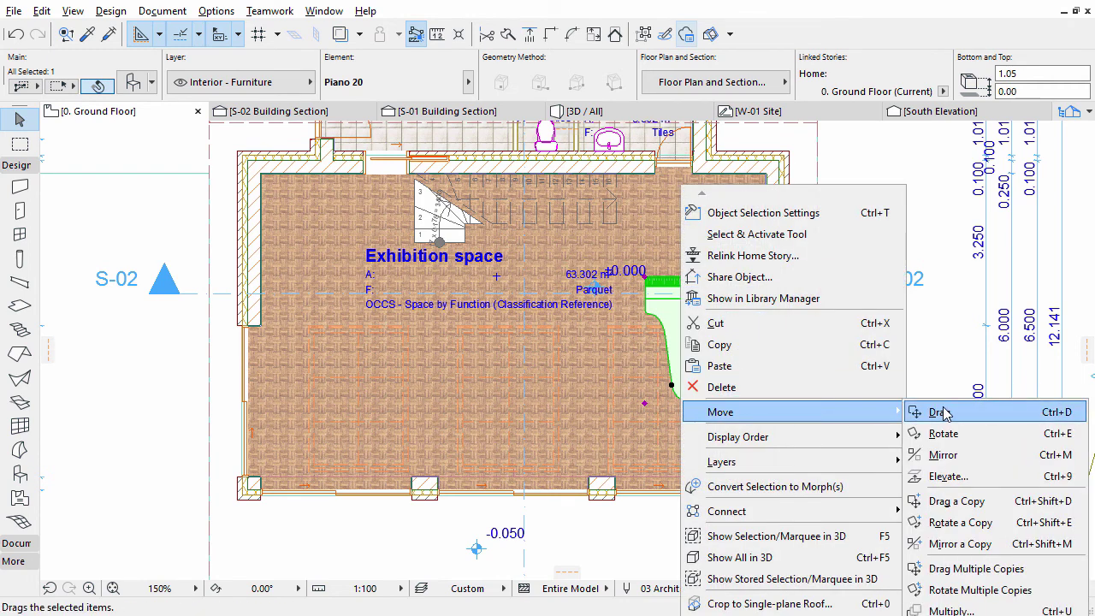
click(941, 413)
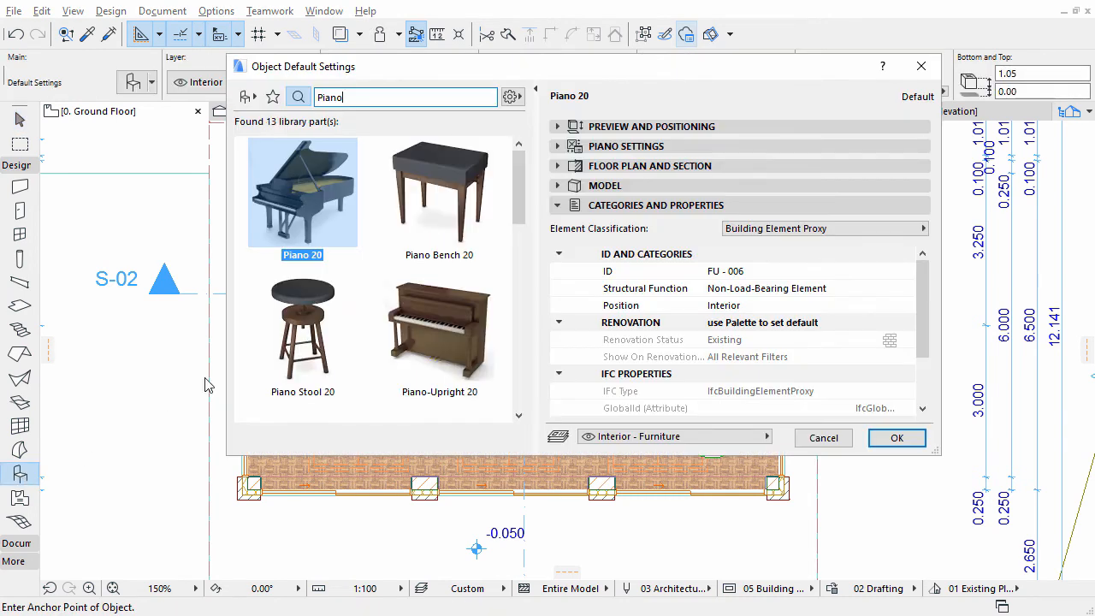
- Make Piano Bench 20 the default object with a 0° rotation angle
click(439, 193)
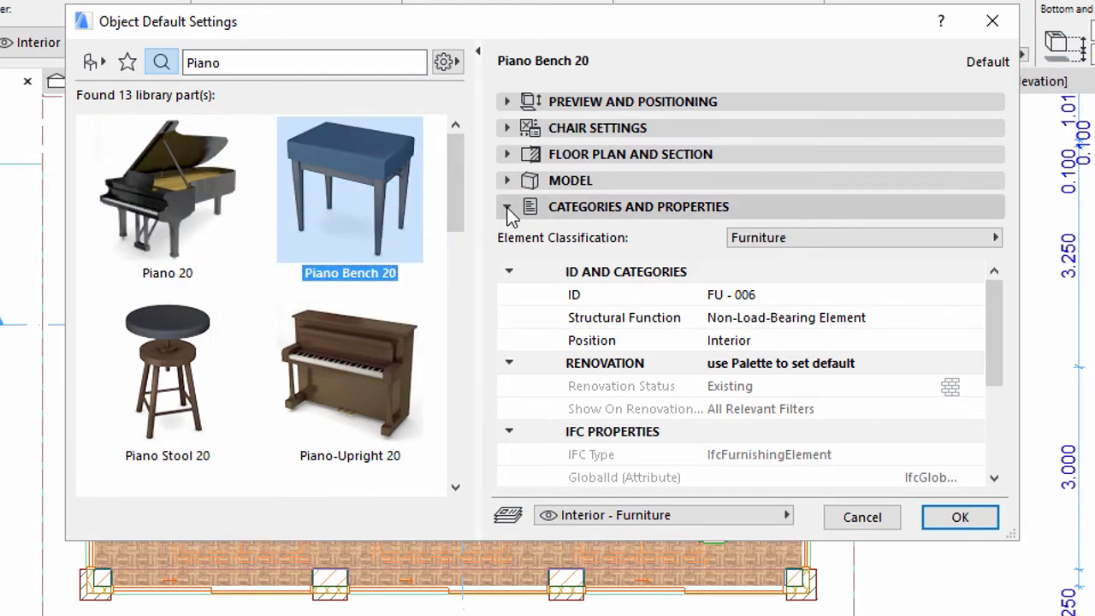
click(508, 101)
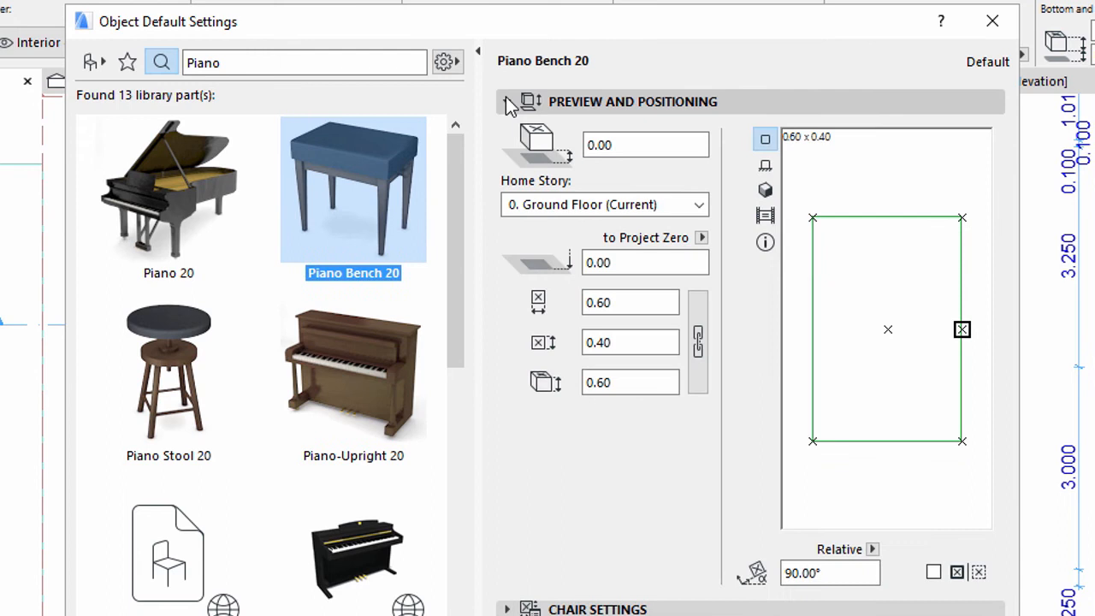
click(828, 572)
text(0)
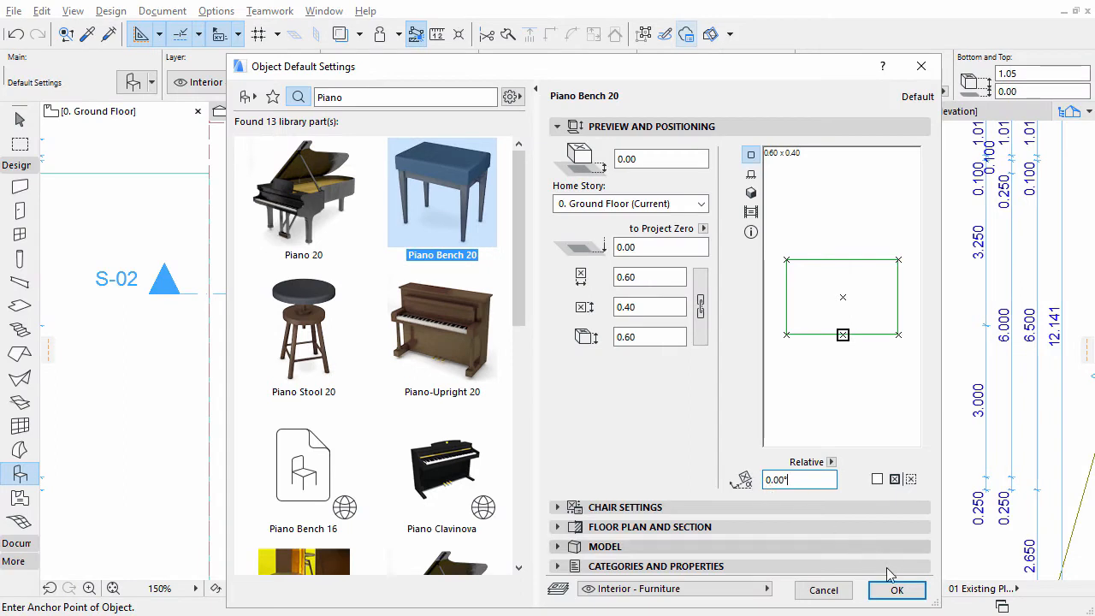
click(897, 590)
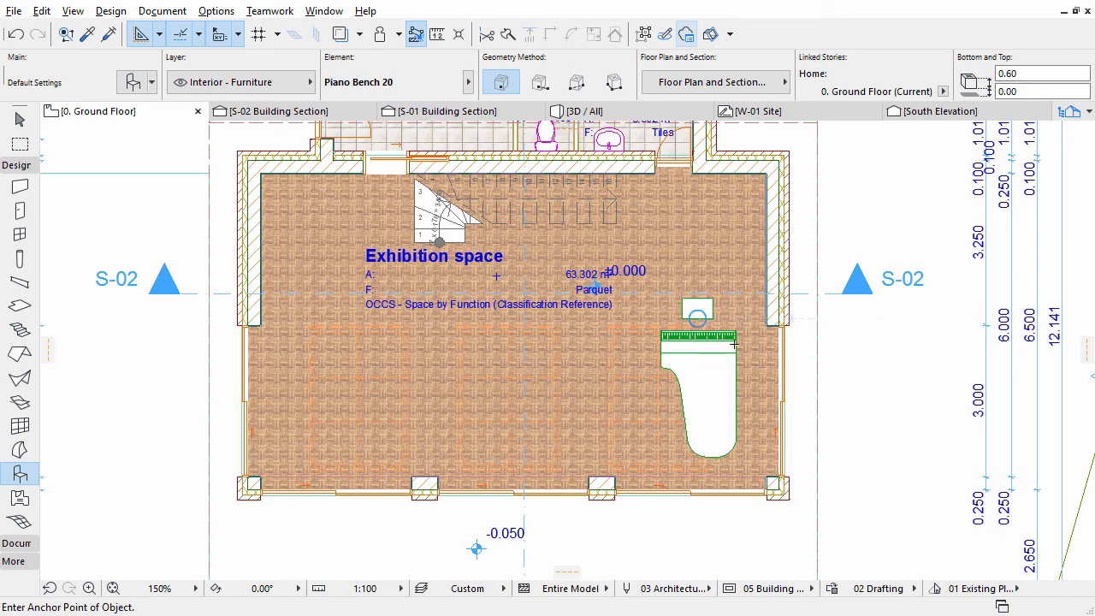
mouse_move(13, 470)
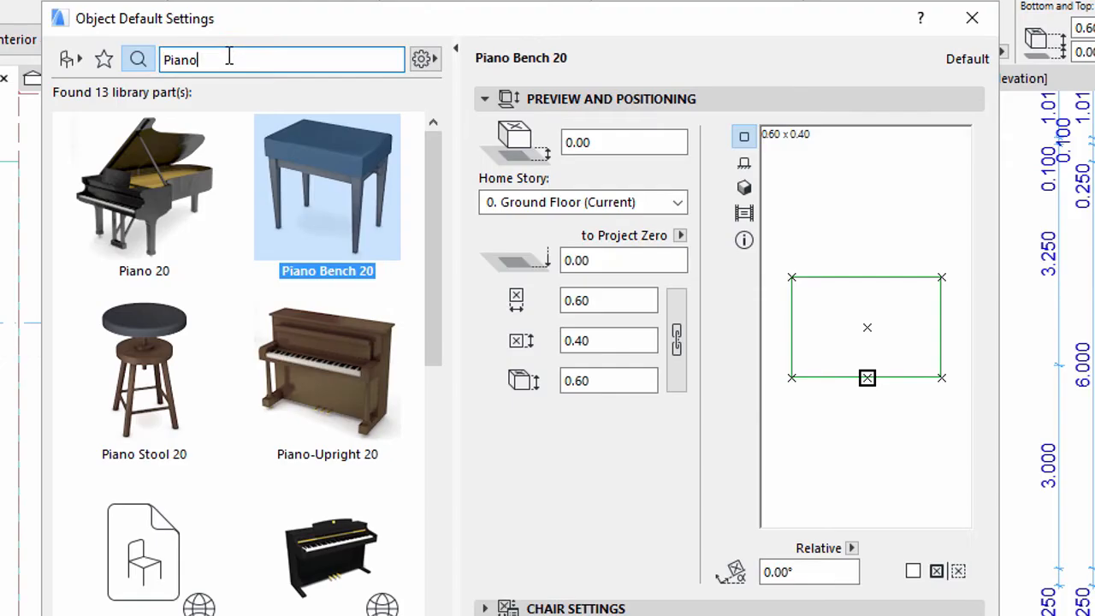
- Make Chair Layout 20 the default object, rotated 90° with a corner anchor point
text(Cha)
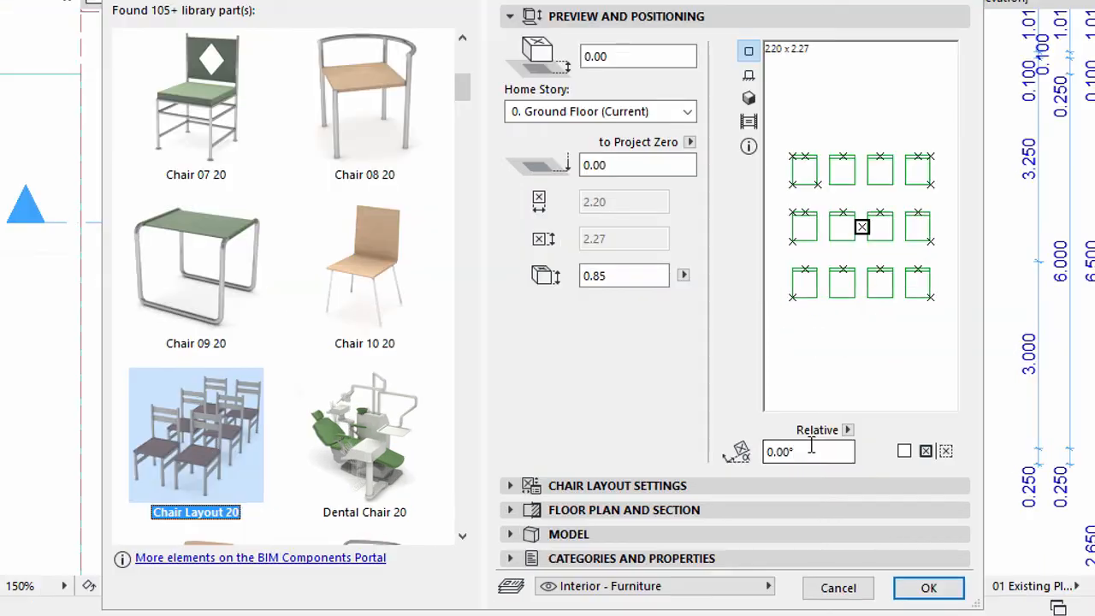
click(809, 451)
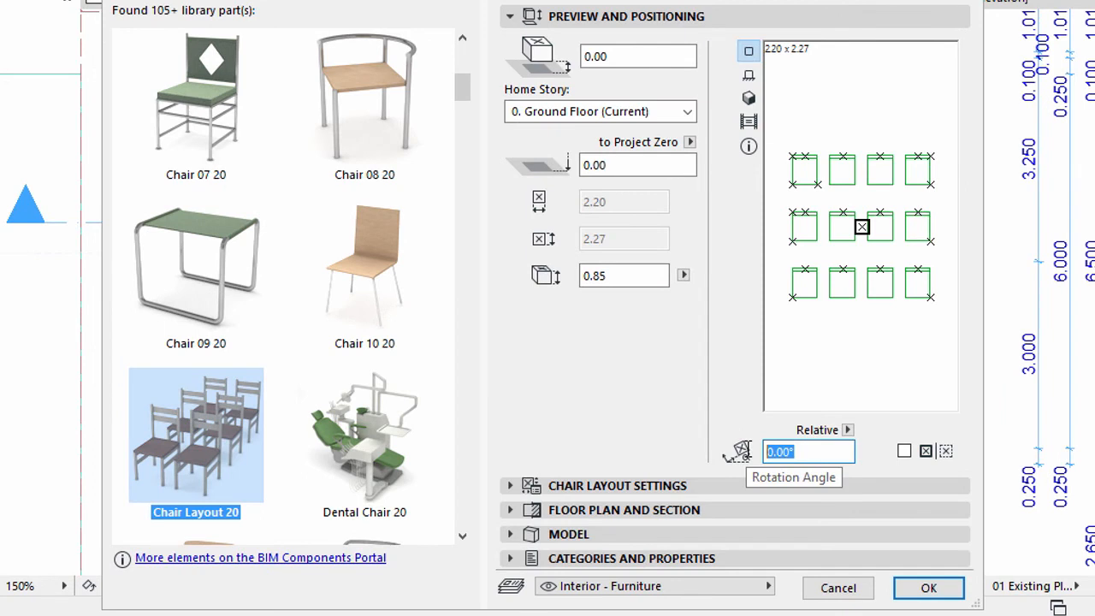
text(90)
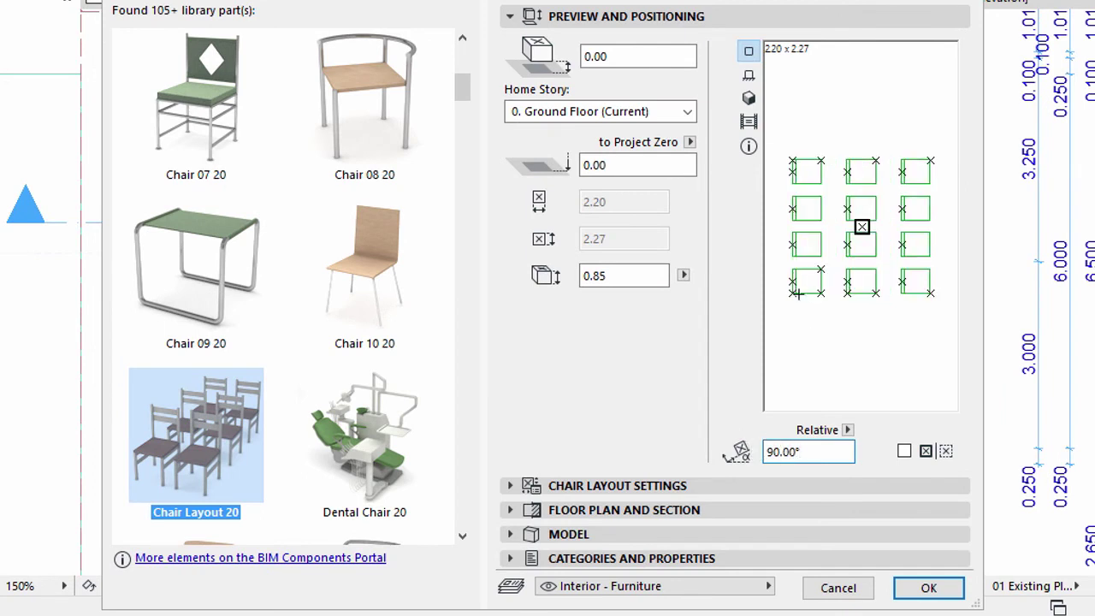
click(793, 291)
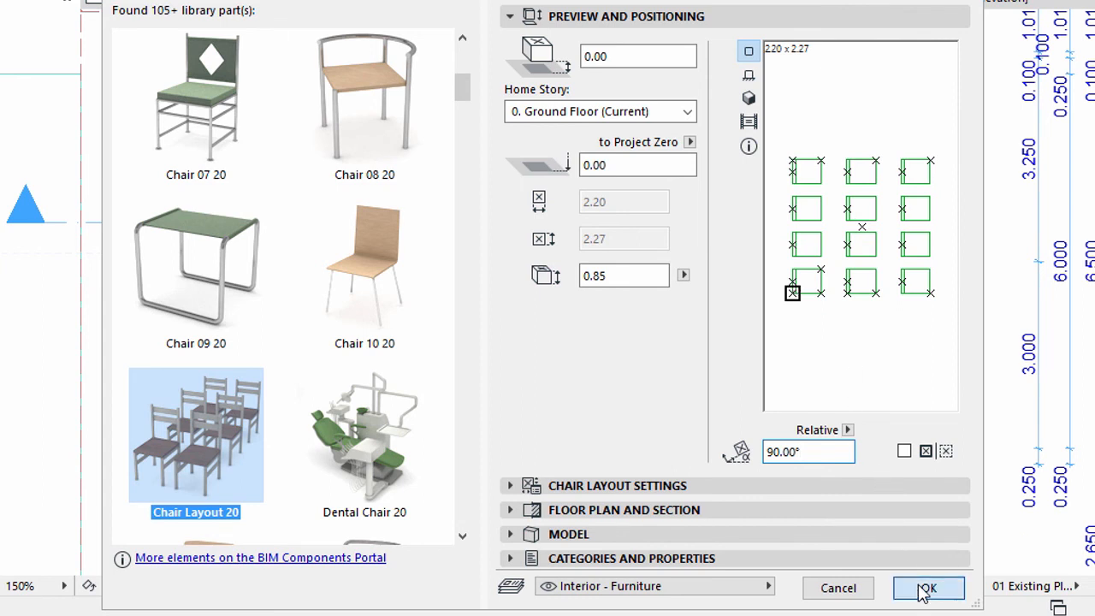
click(927, 588)
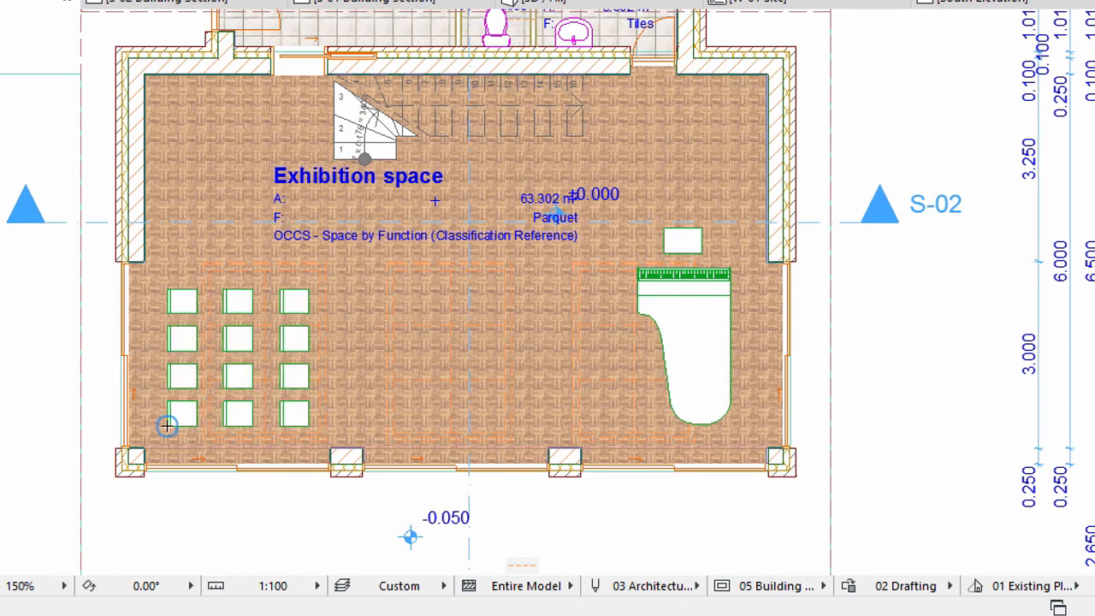
- Copy the placed chair layout into more rows, then show the building in 3D
click(181, 417)
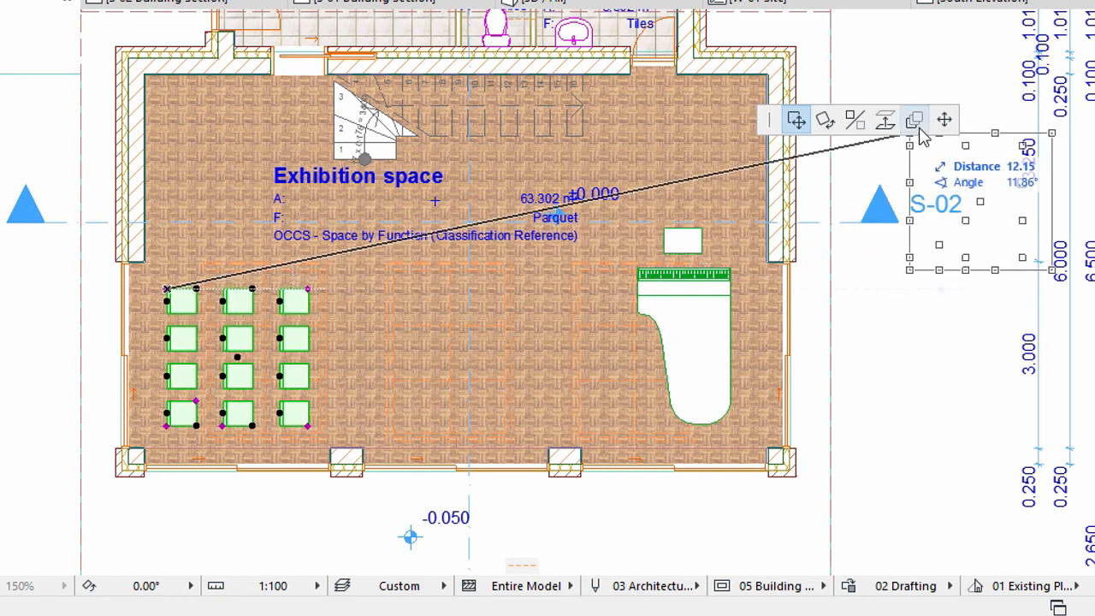
mouse_move(944, 120)
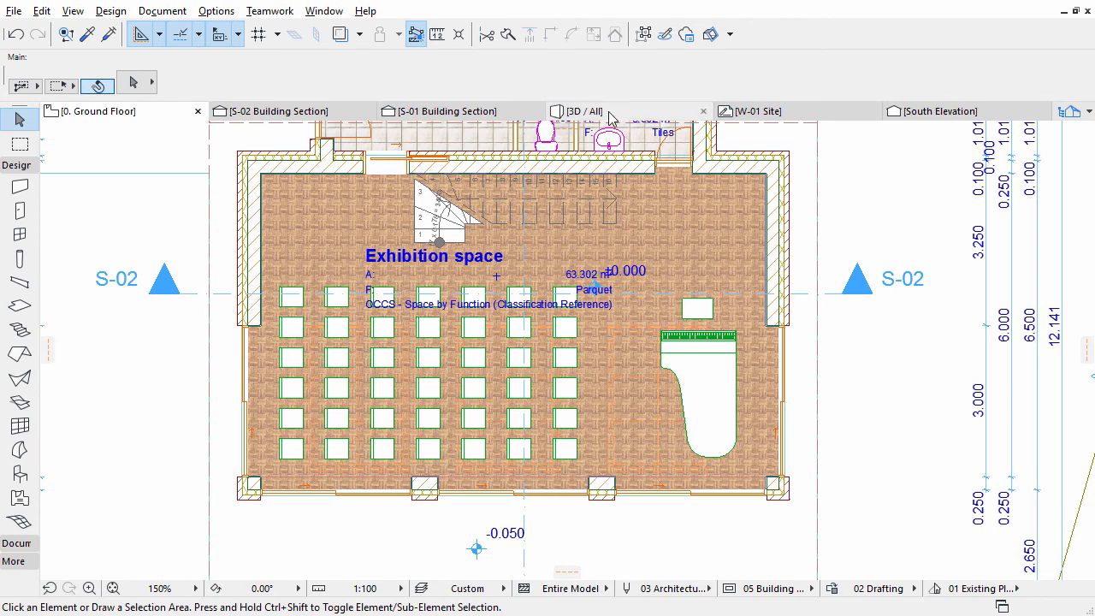
click(585, 110)
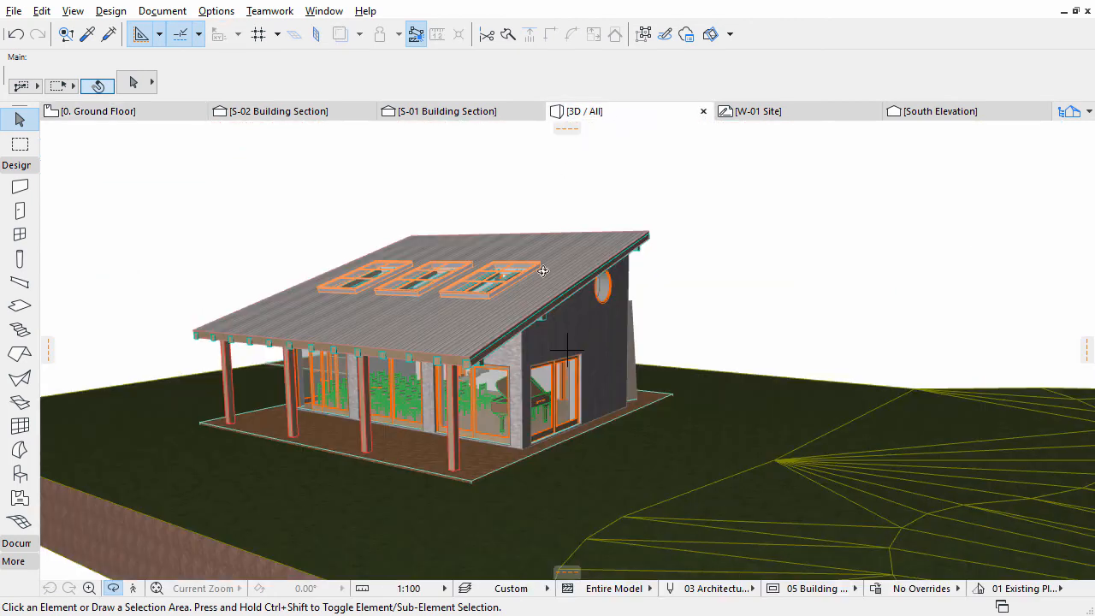